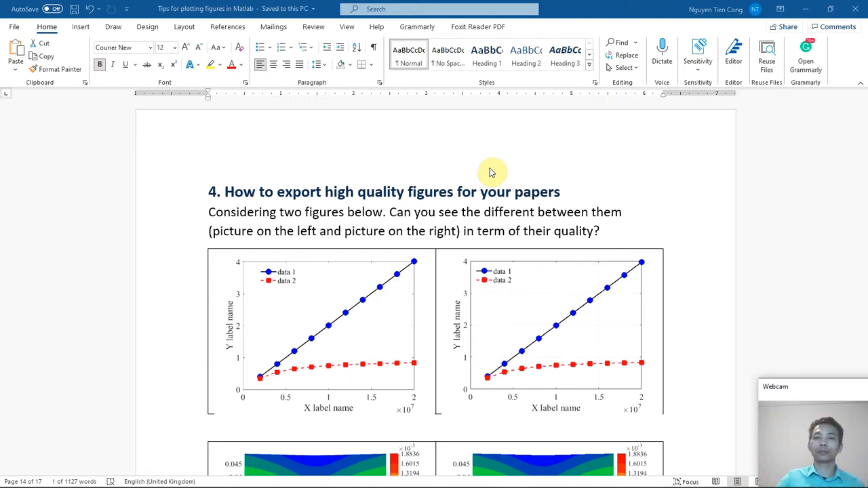
Zoom in and pan across the left and right line plots to compare axis labels and markers
scroll(down, 3)
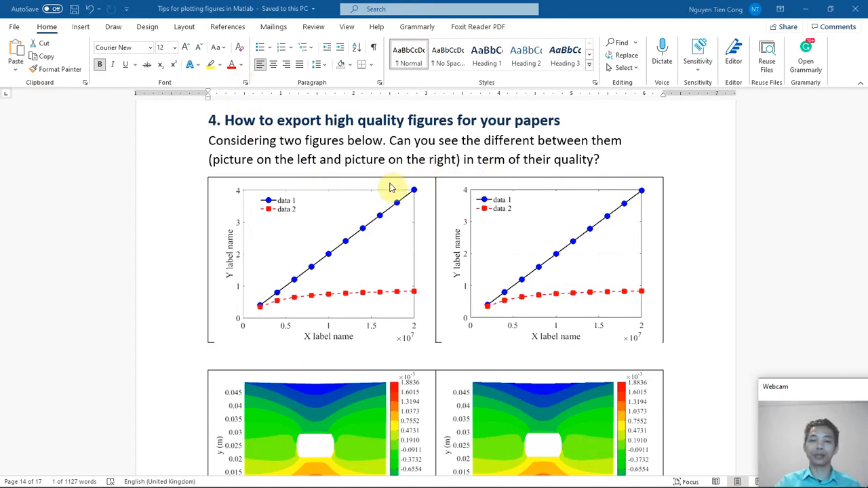
mouse_move(441, 295)
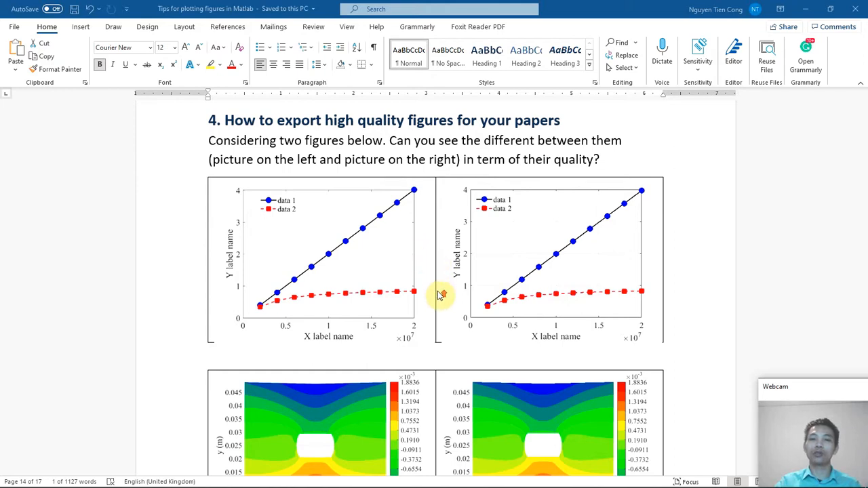
mouse_move(434, 270)
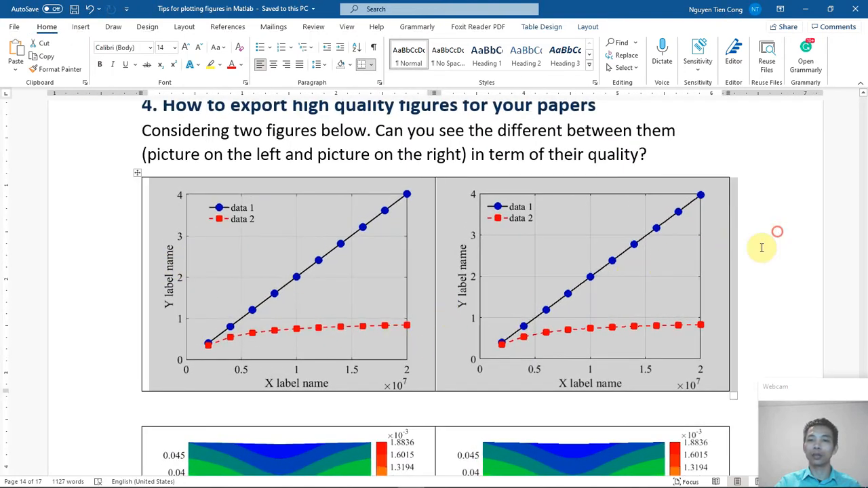
scroll(down, 3)
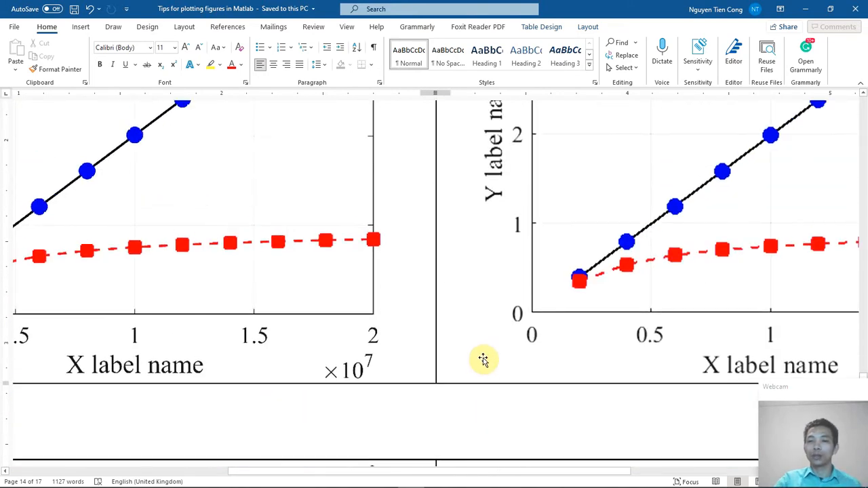
scroll(down, 3)
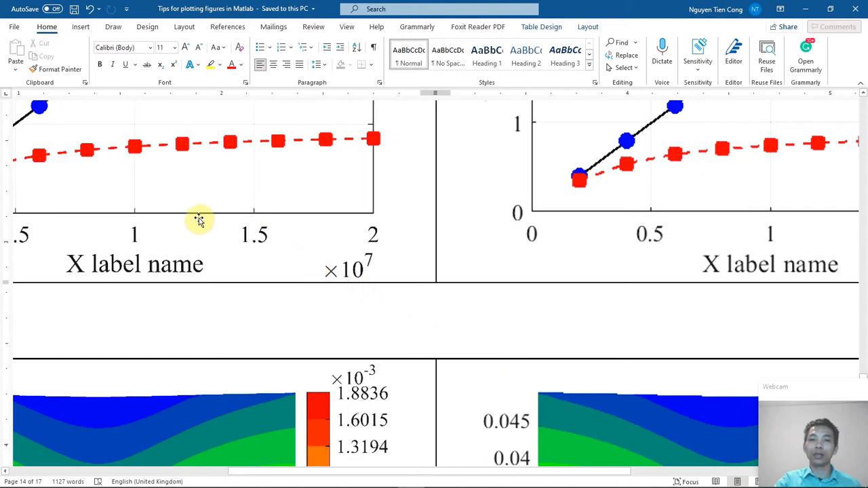
mouse_move(373, 241)
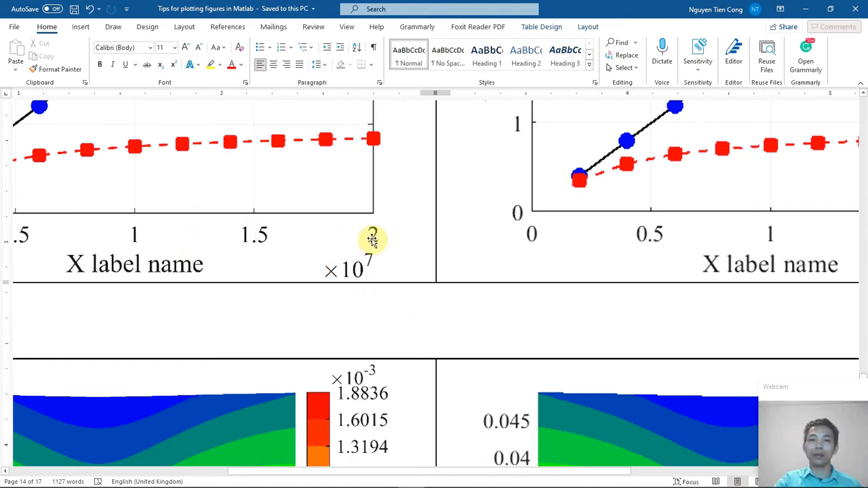
mouse_move(129, 271)
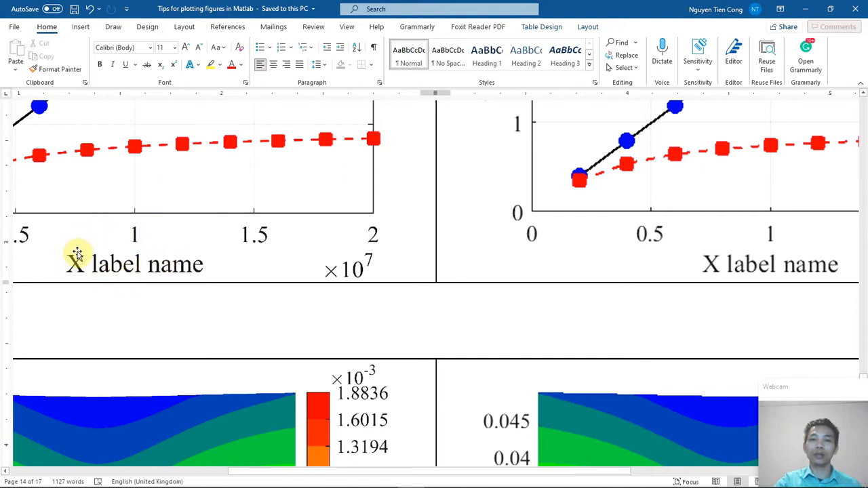
mouse_move(508, 230)
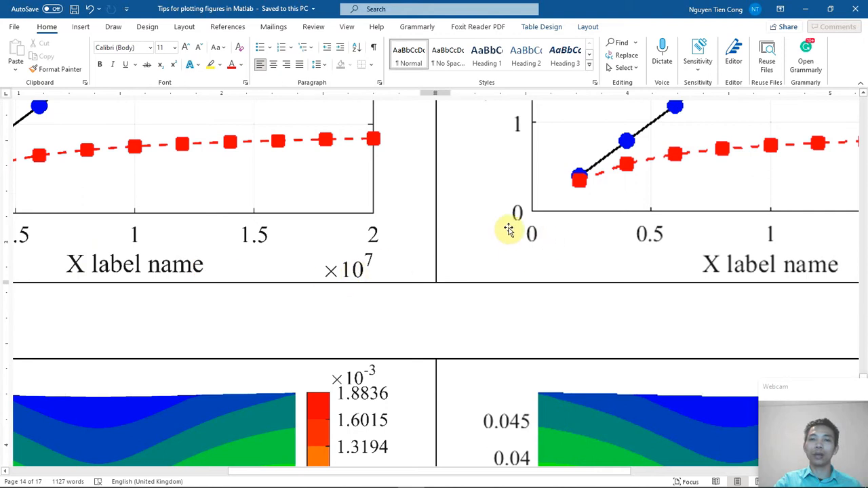
mouse_move(682, 238)
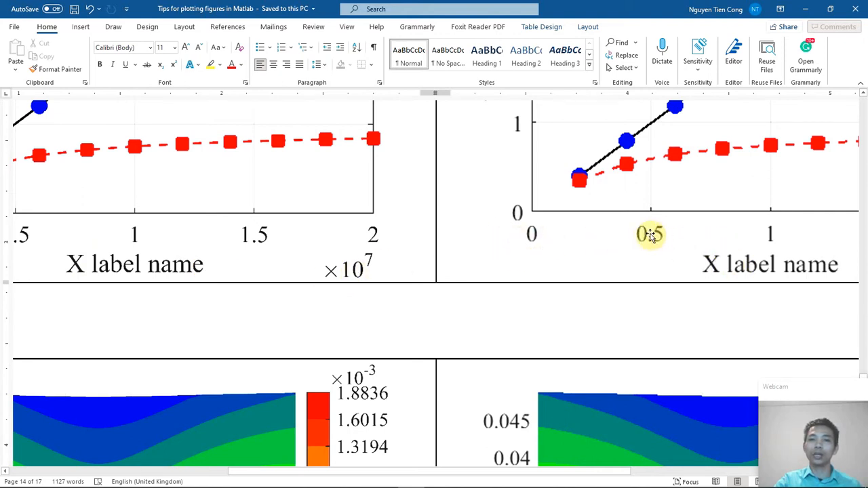
mouse_move(725, 277)
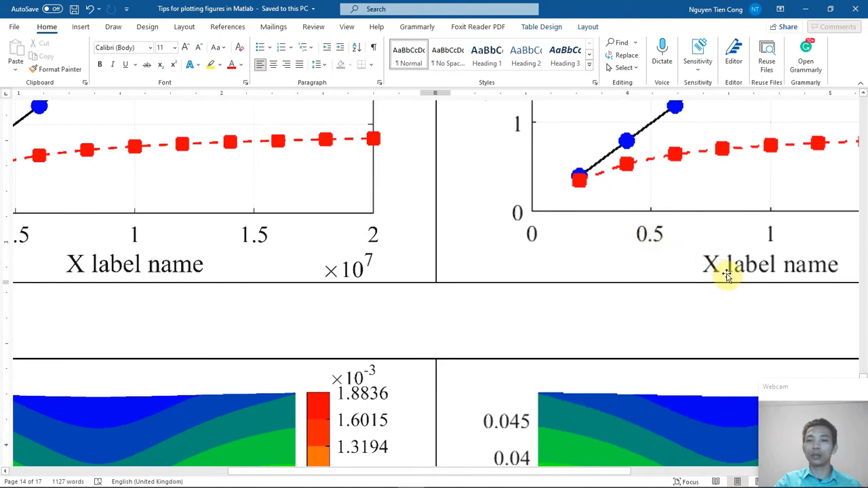
mouse_move(761, 275)
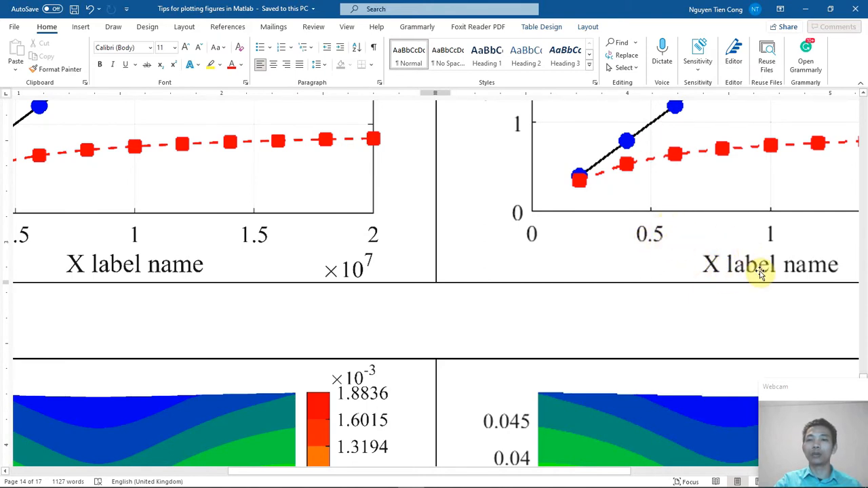
mouse_move(688, 237)
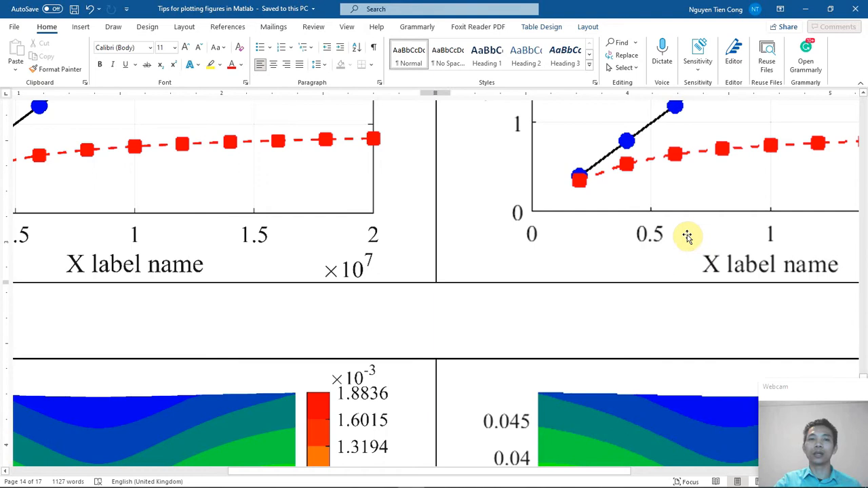
mouse_move(289, 142)
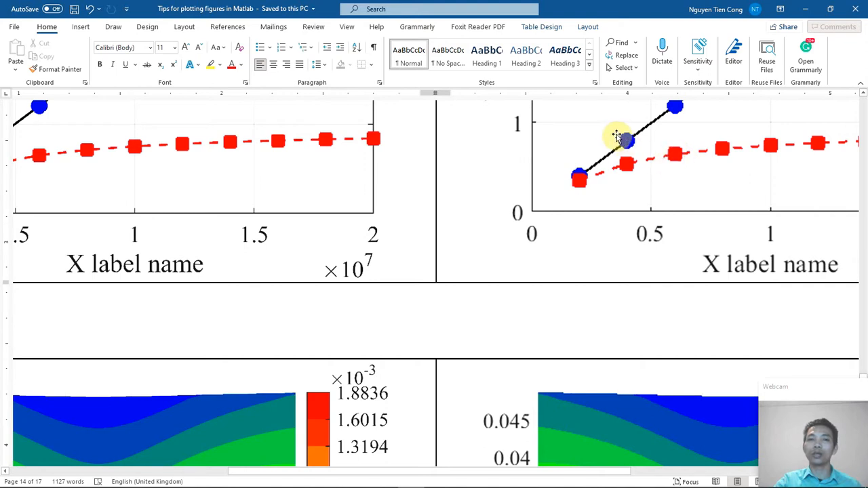
scroll(down, 3)
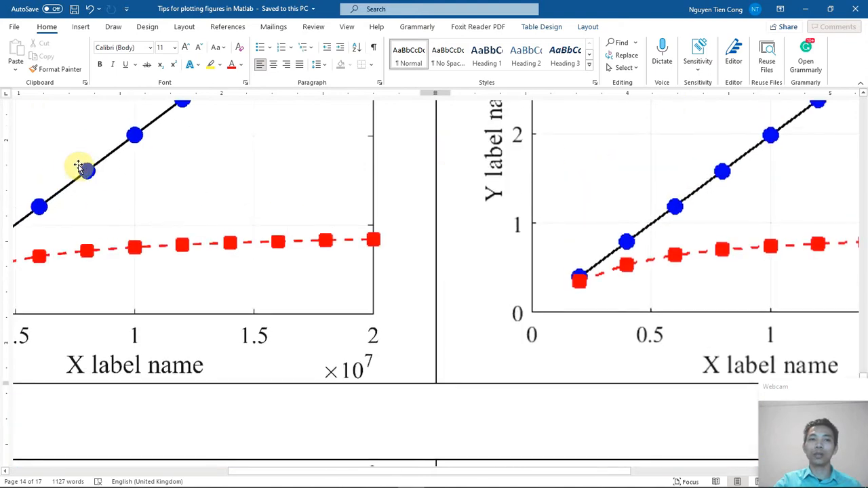
scroll(down, 3)
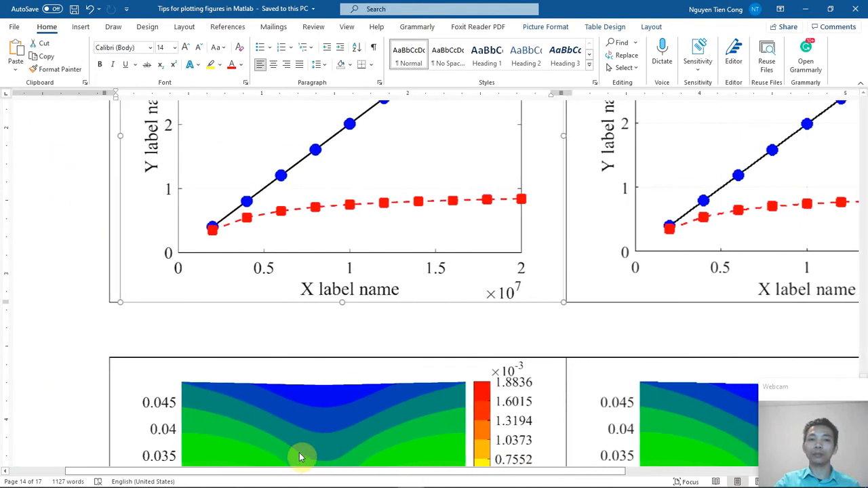
Scroll past the contour plots to the answer and select '600dpi' (resized to 330 ppi)
scroll(down, 3)
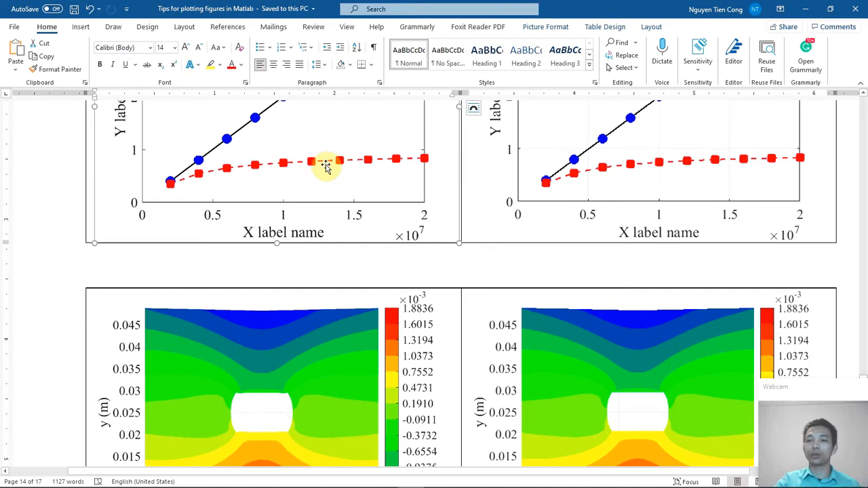
mouse_move(329, 182)
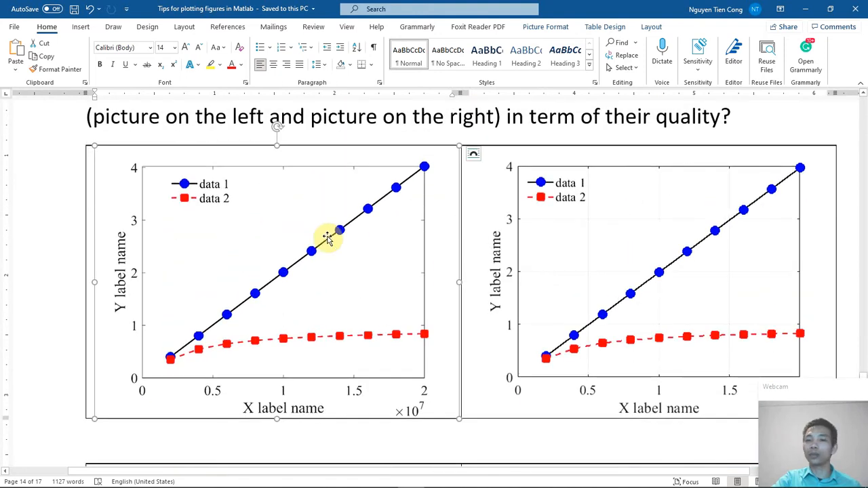
scroll(down, 3)
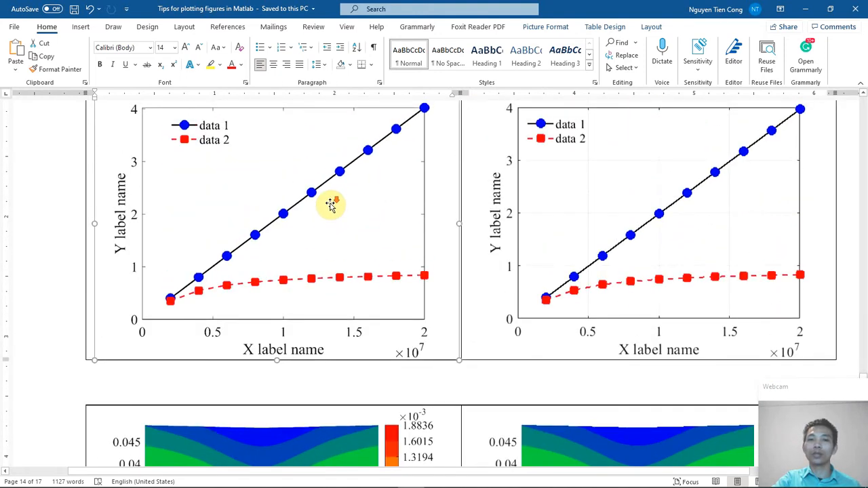
scroll(down, 3)
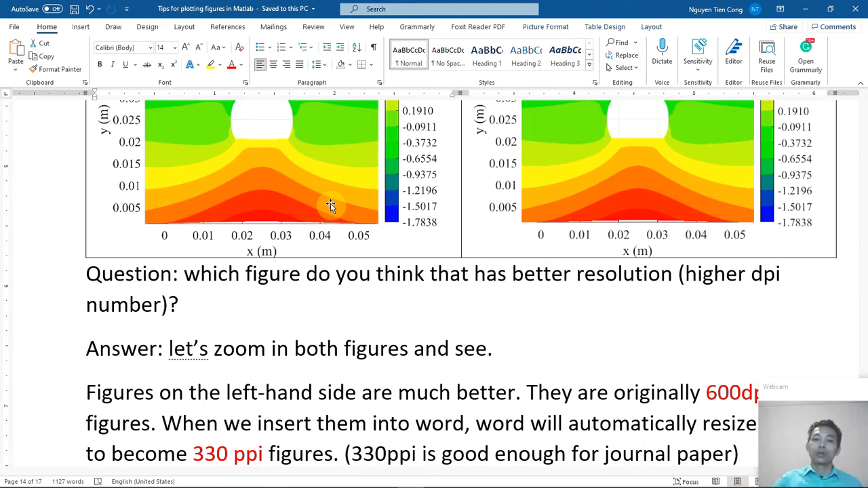
scroll(down, 3)
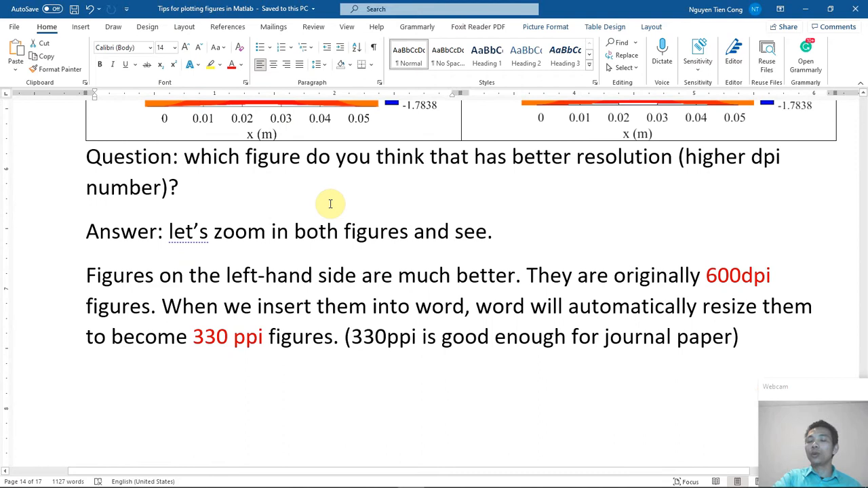
mouse_move(546, 246)
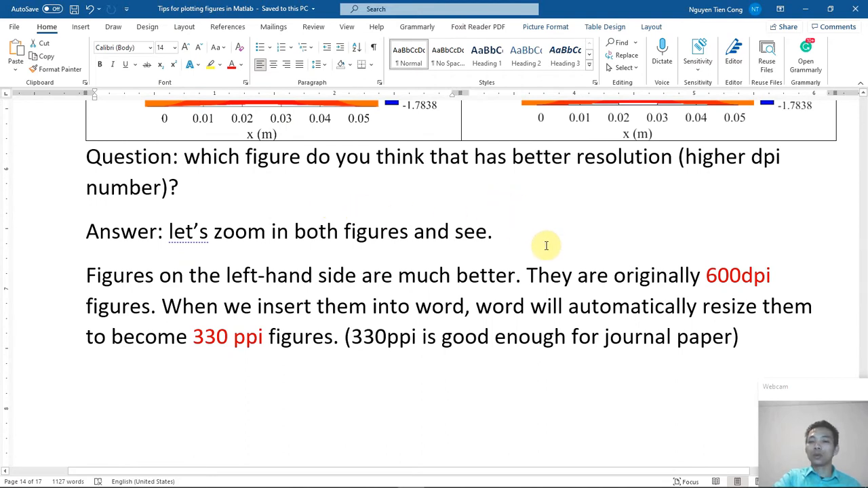
mouse_move(544, 237)
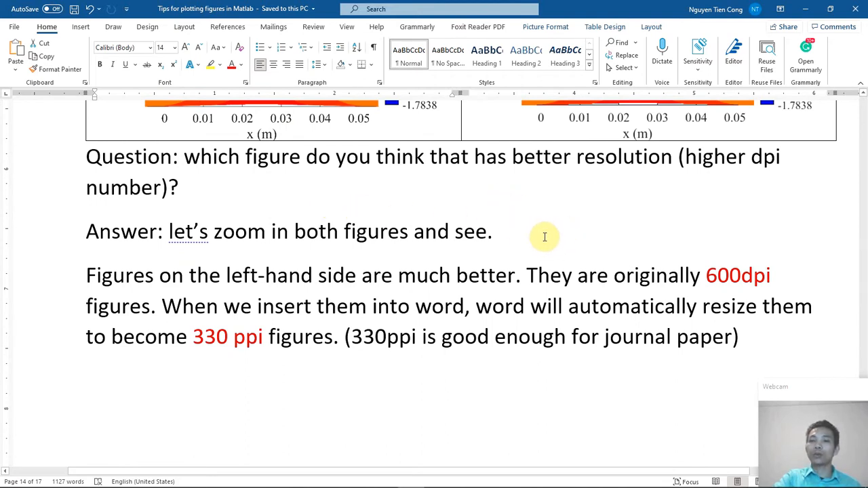
mouse_move(690, 265)
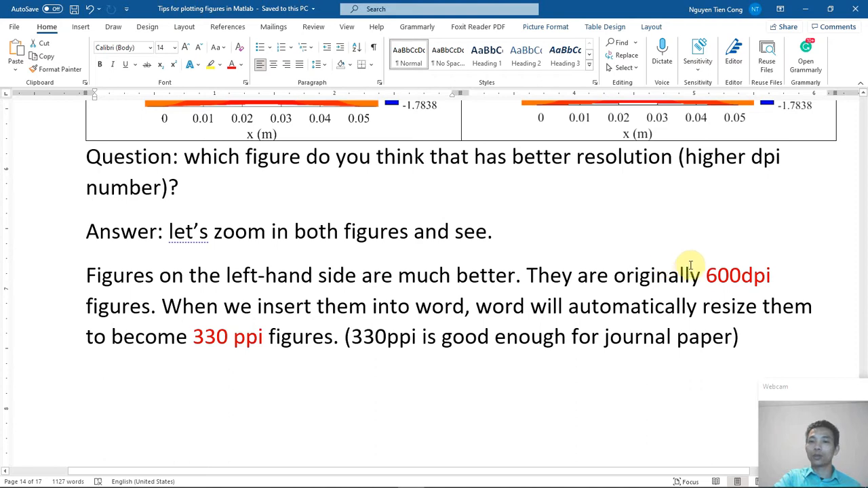
double_click(738, 275)
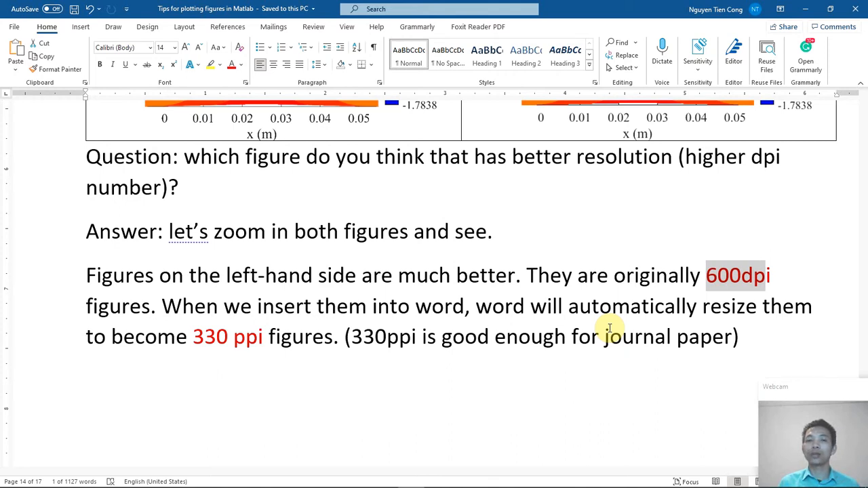
mouse_move(355, 411)
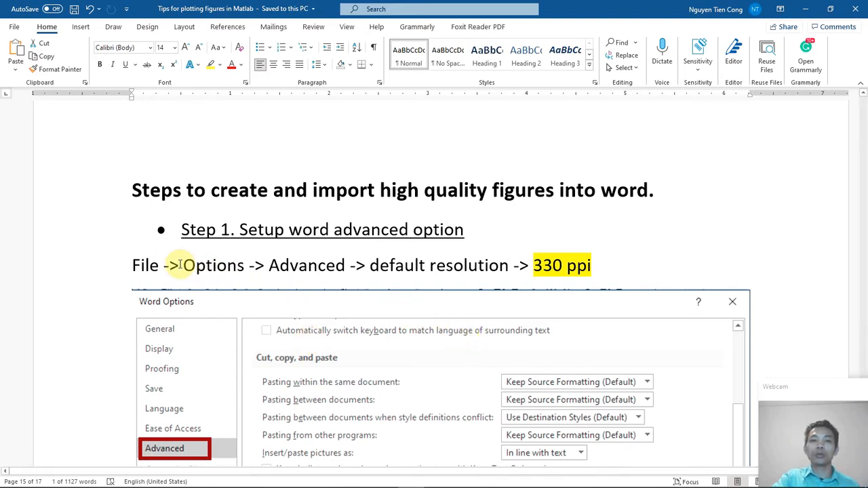
mouse_move(300, 265)
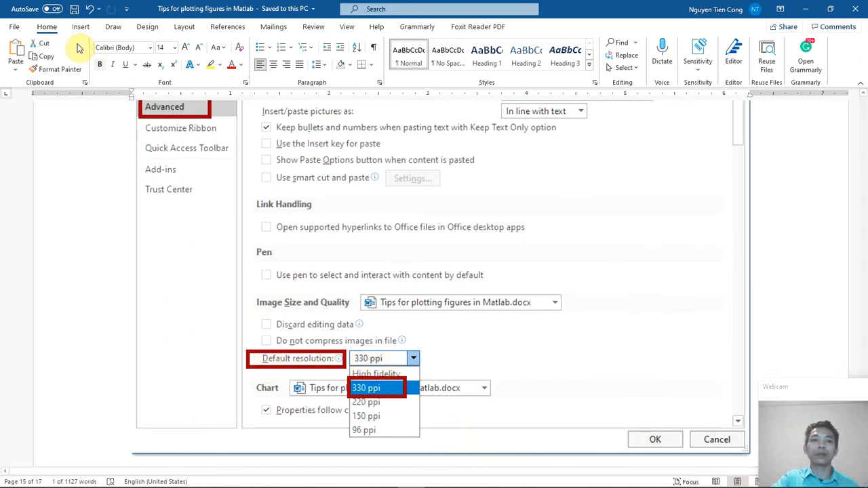
click(14, 27)
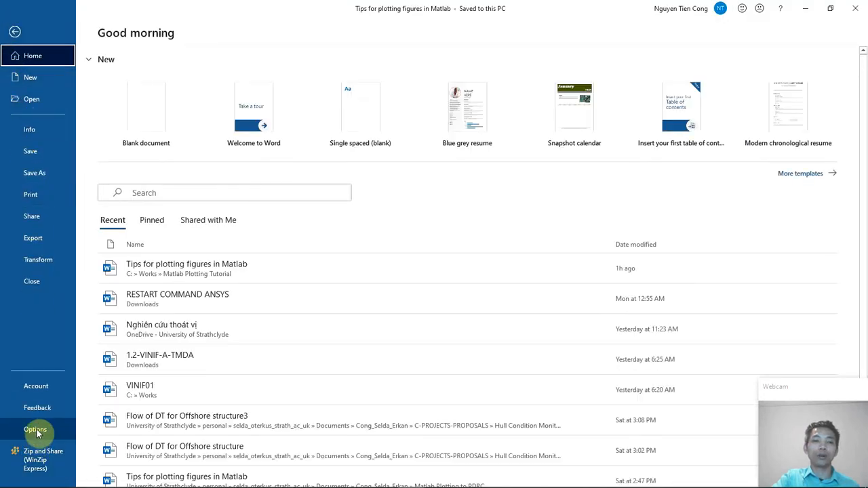
click(35, 430)
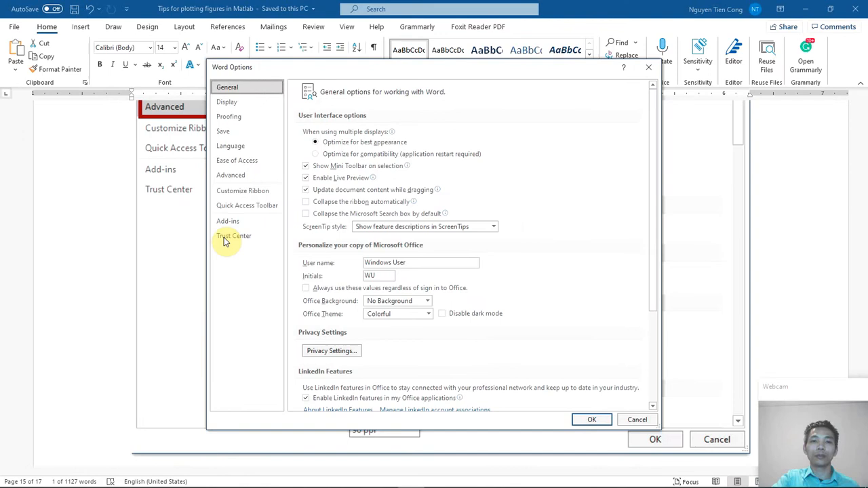
click(231, 175)
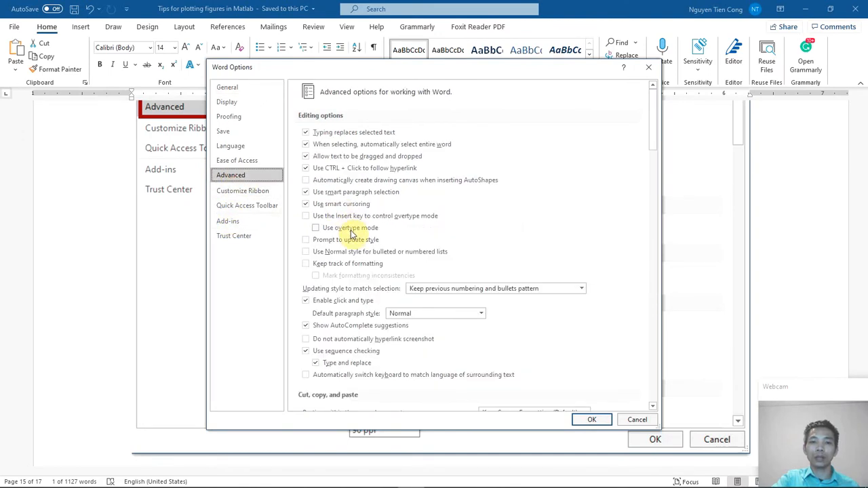
scroll(down, 3)
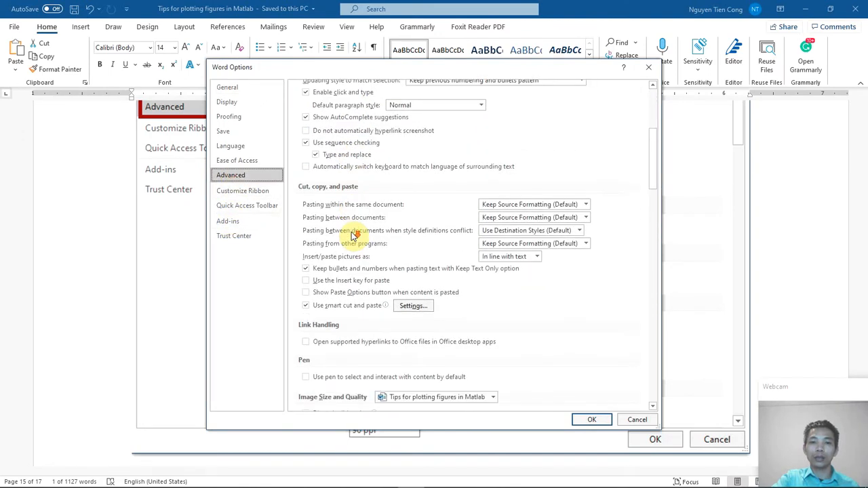
scroll(down, 3)
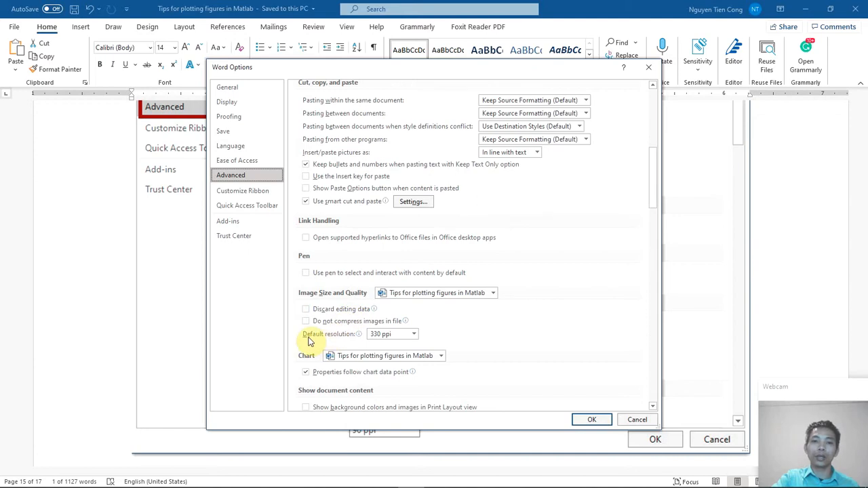
mouse_move(383, 334)
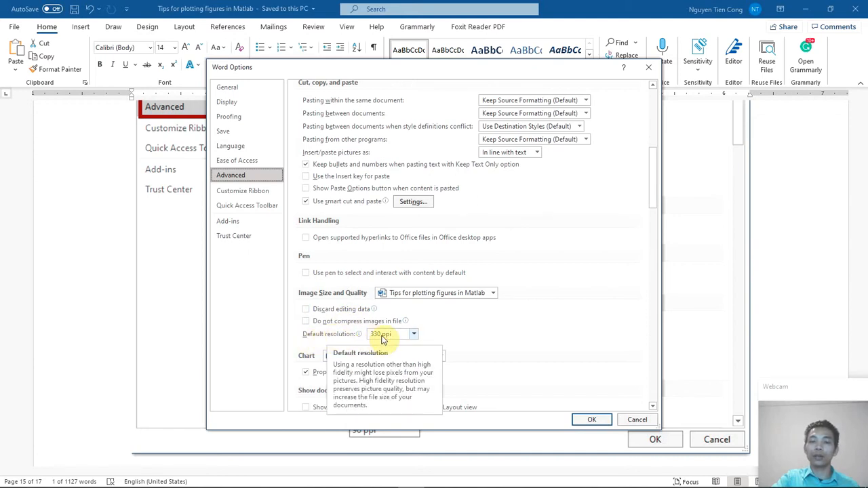
mouse_move(399, 342)
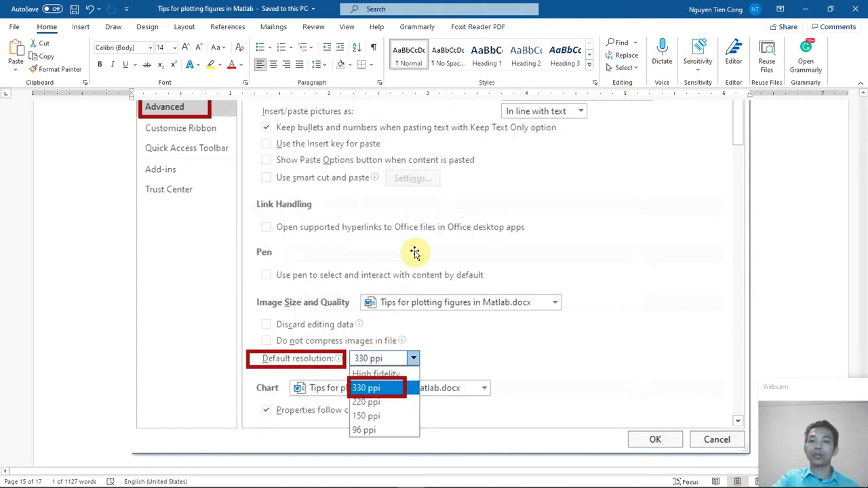
scroll(down, 3)
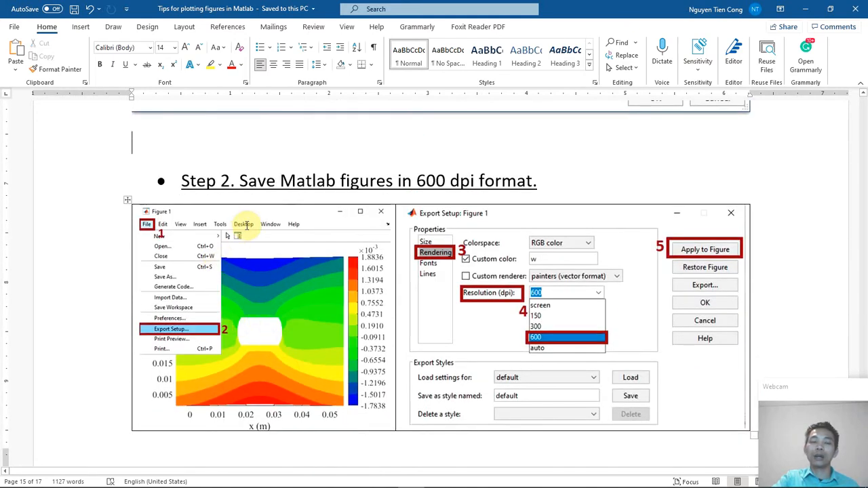
mouse_move(294, 225)
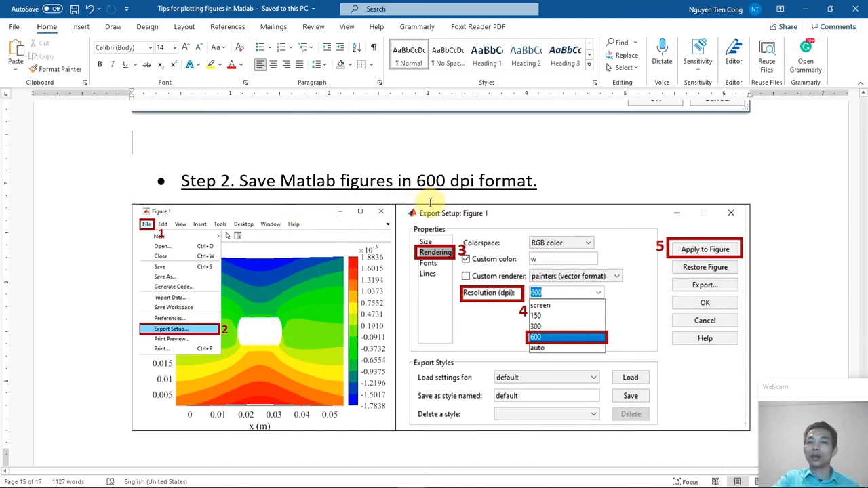
mouse_move(121, 239)
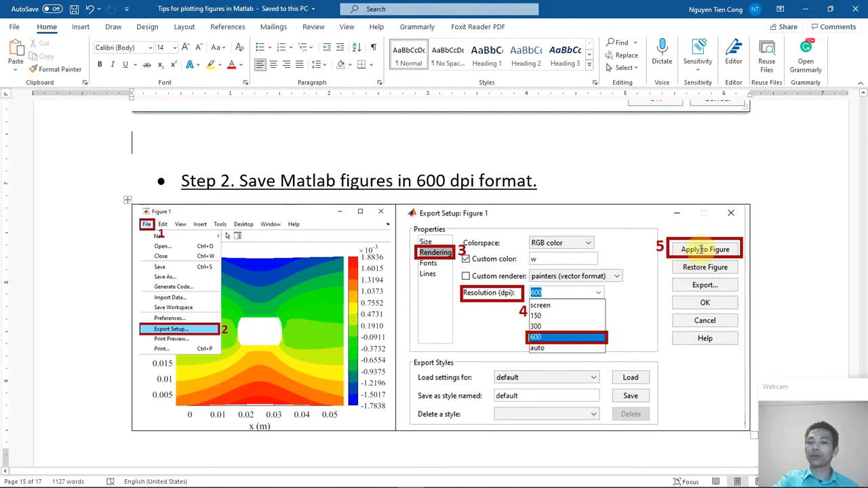
click(705, 284)
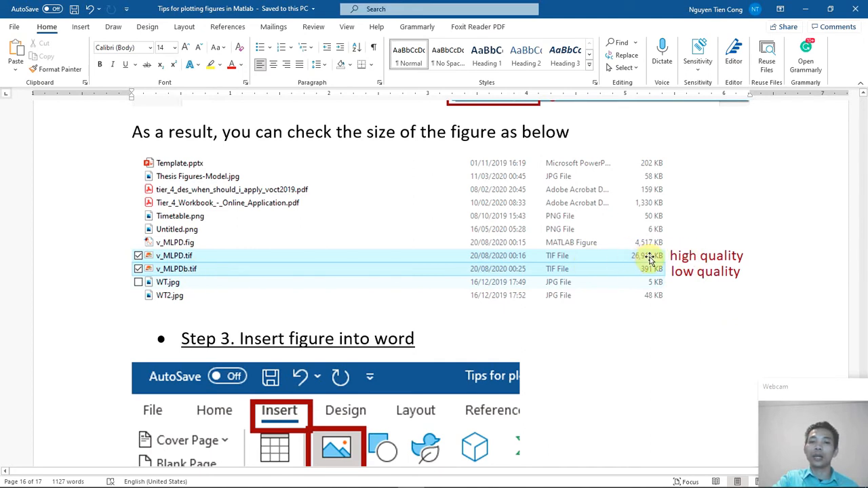
mouse_move(555, 256)
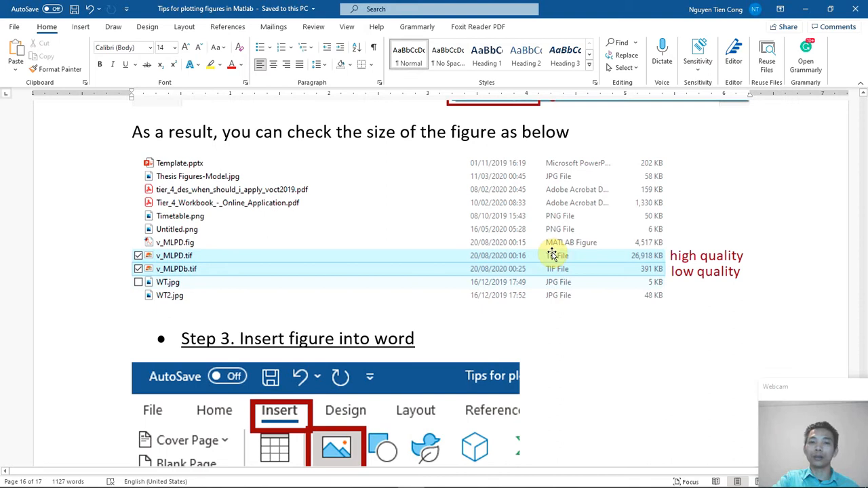
mouse_move(630, 253)
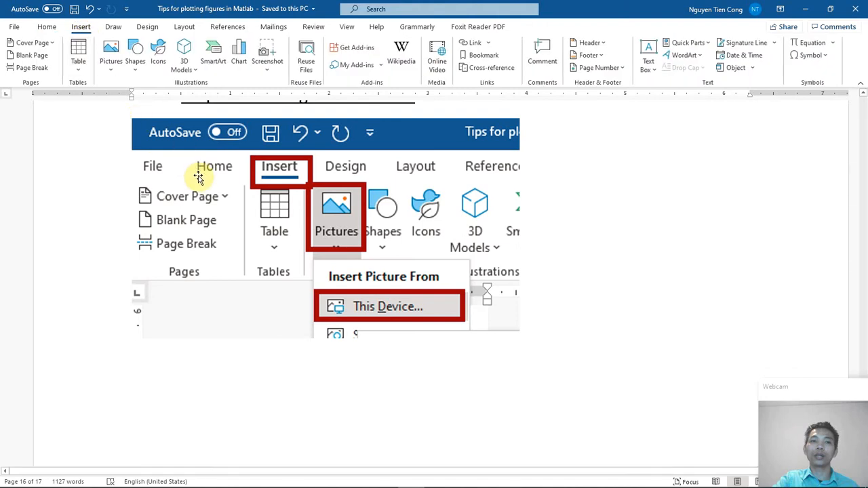
mouse_move(110, 53)
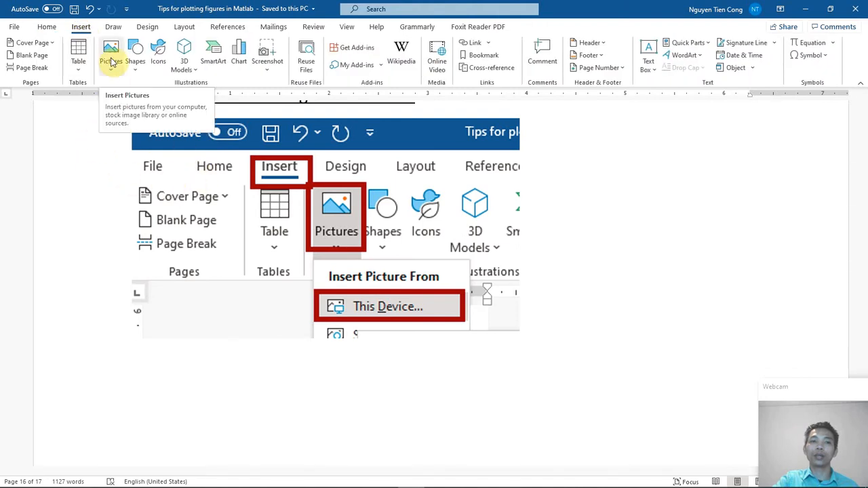
Show the Insert tab's Pictures menu with its insert-from-device option
click(110, 51)
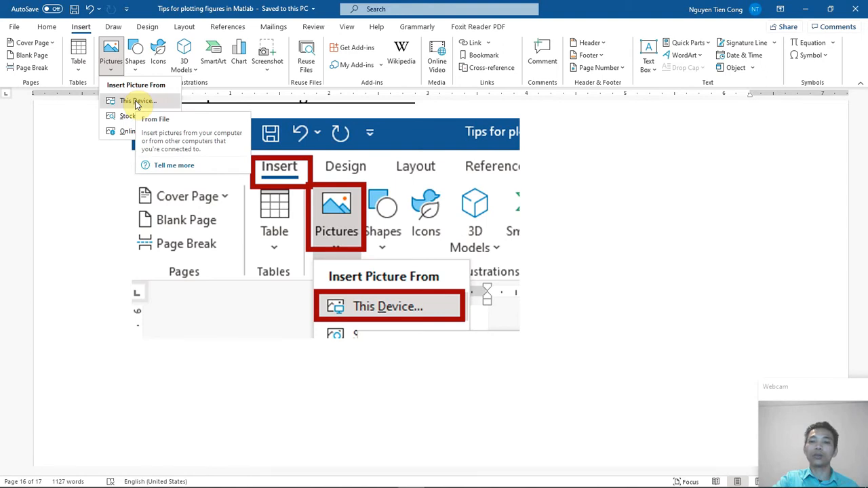
mouse_move(136, 112)
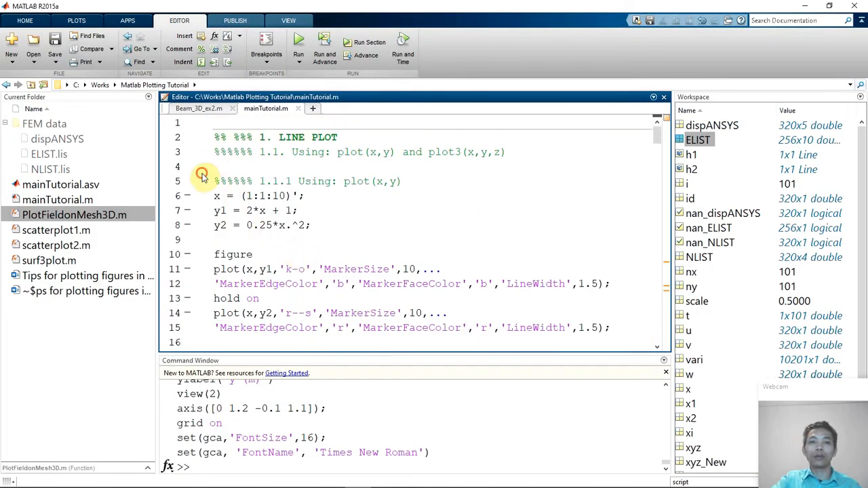
Run the two-series line plot code and open Figure 1's File menu
scroll(down, 3)
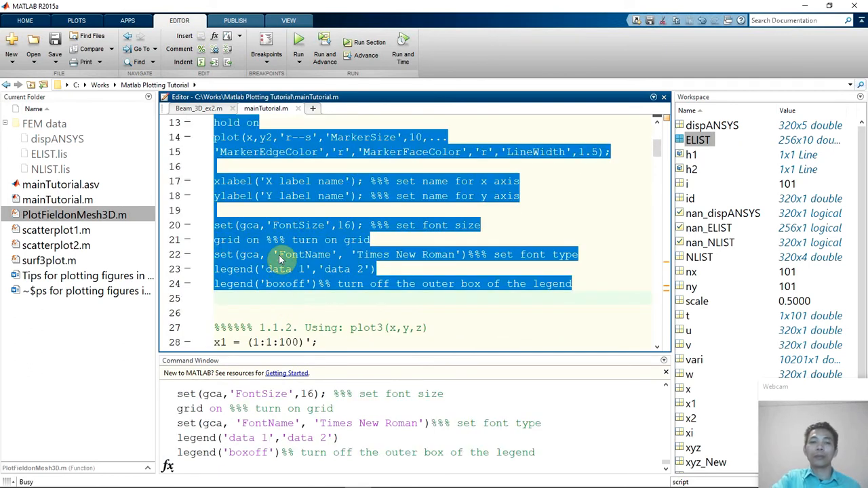
click(298, 42)
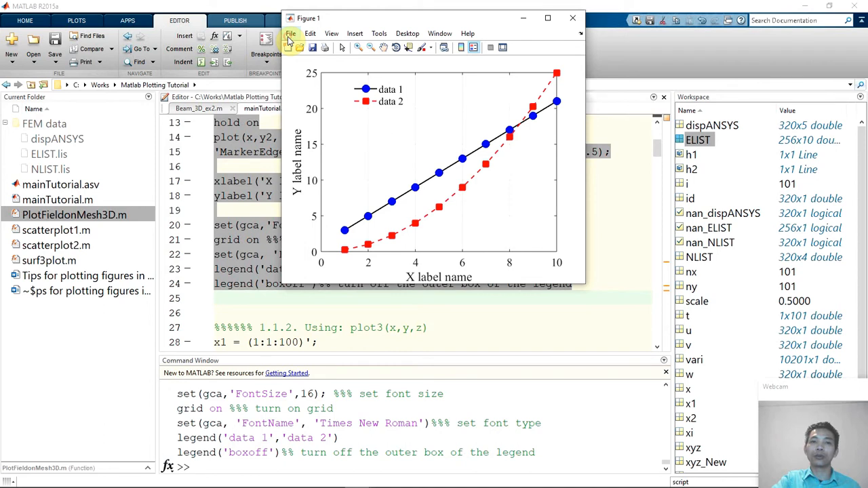
click(291, 33)
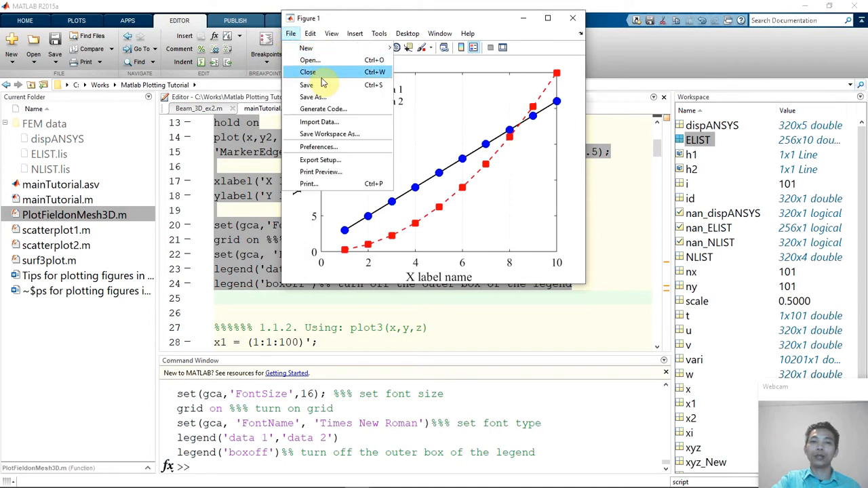
mouse_move(335, 165)
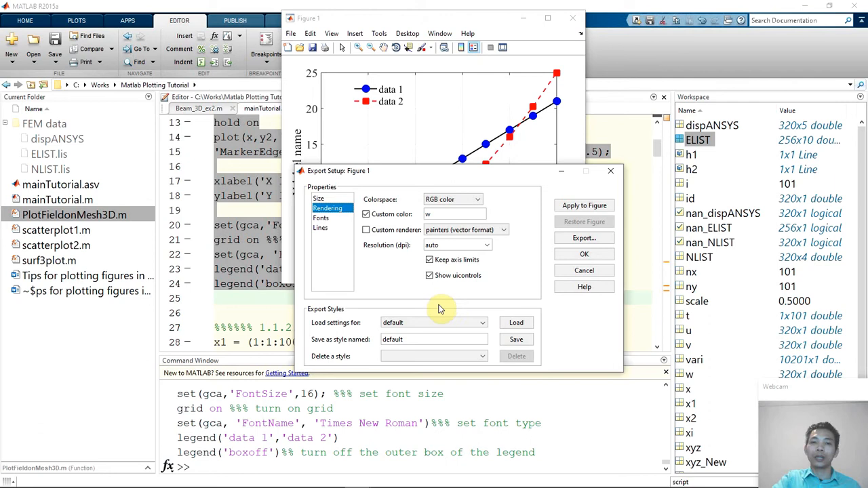
mouse_move(397, 249)
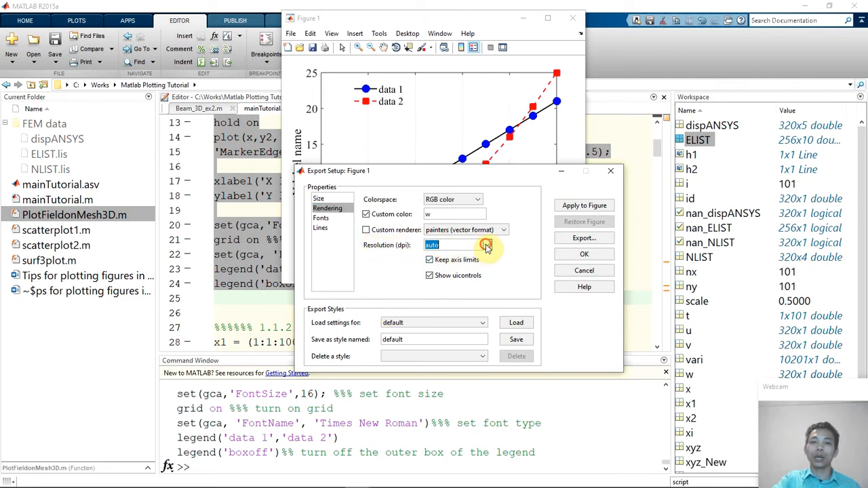
Set the export rendering resolution to 600 dpi, apply it, and choose Export
click(487, 245)
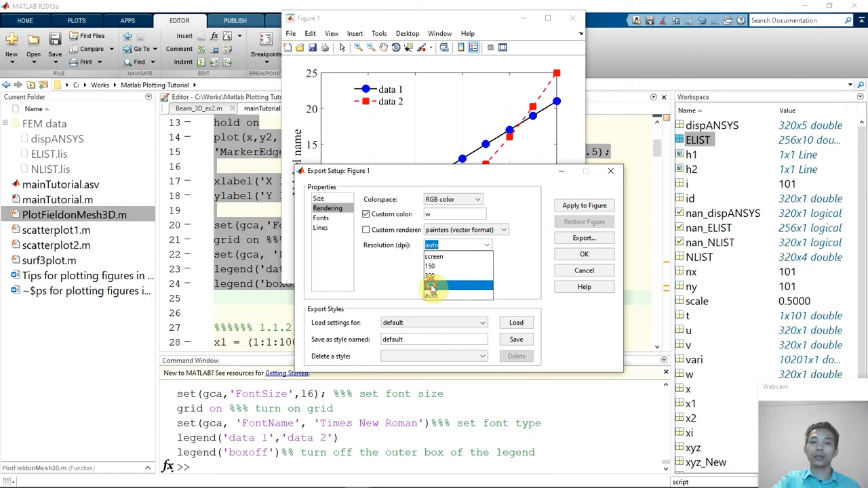
click(431, 285)
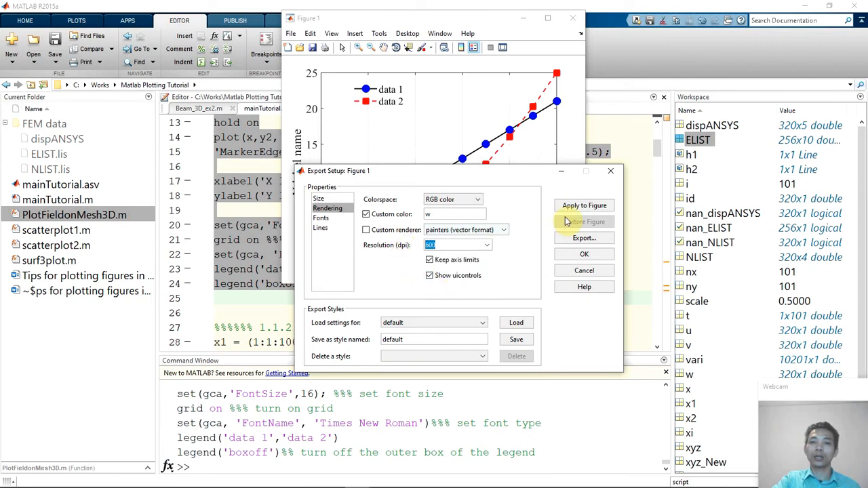
click(584, 205)
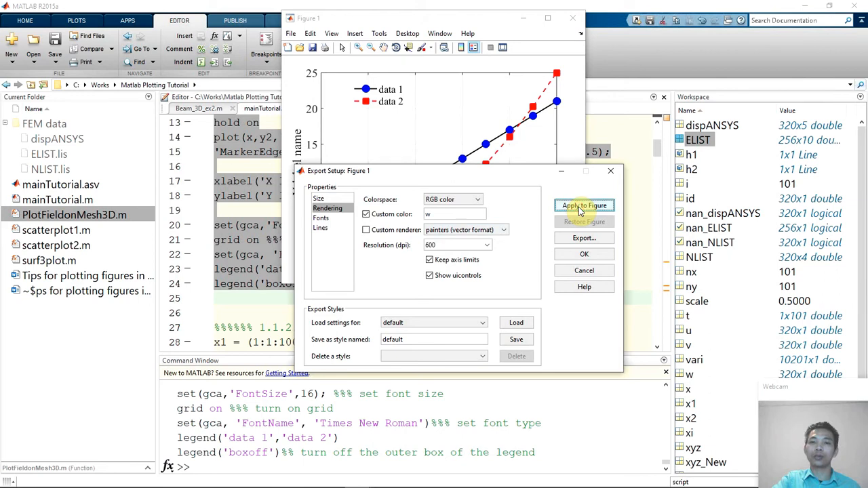
click(585, 205)
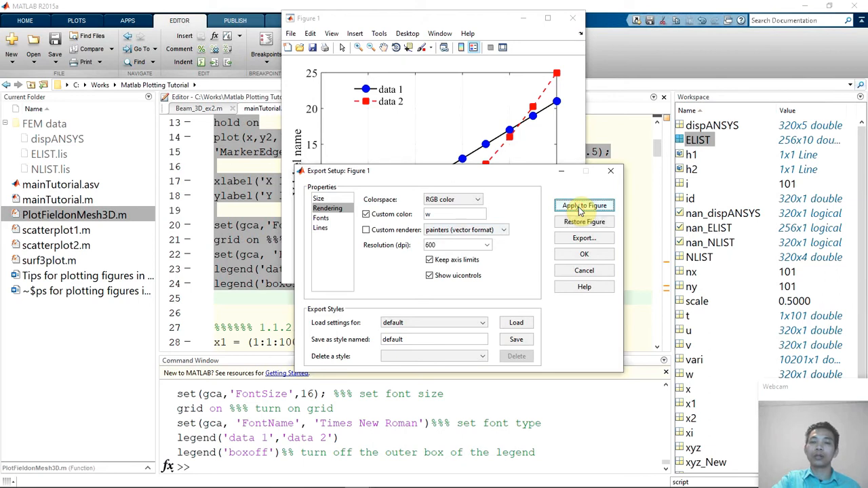
click(584, 206)
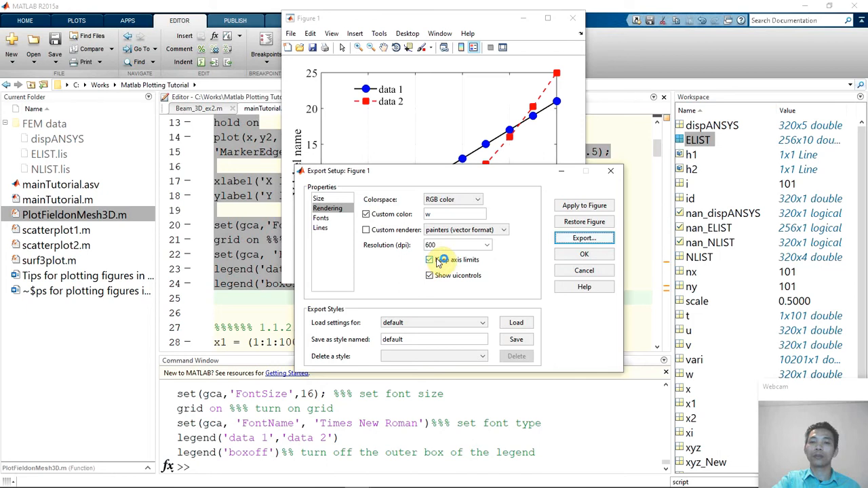
click(584, 238)
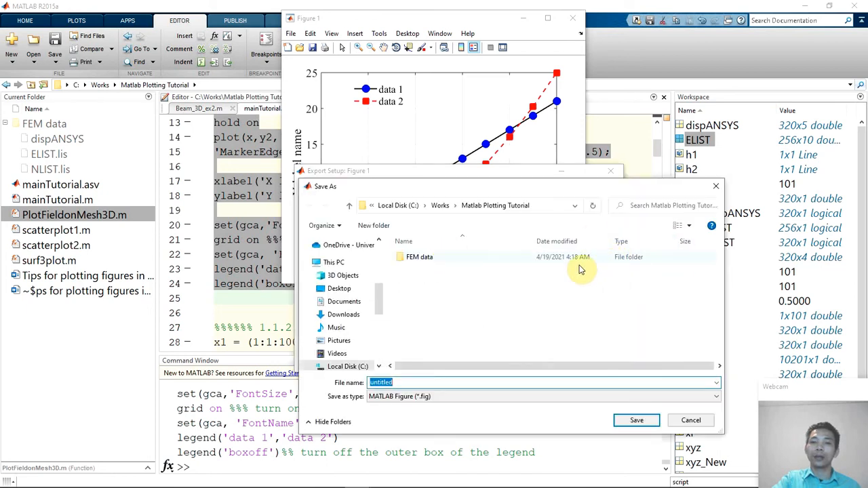
Replace 'untitled' with plot1 and save it as a MATLAB Figure (*.fig)
click(419, 258)
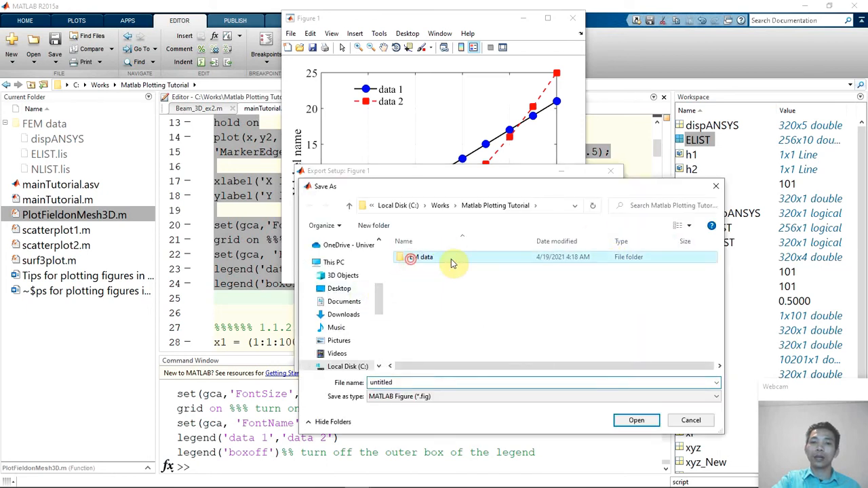
double_click(421, 257)
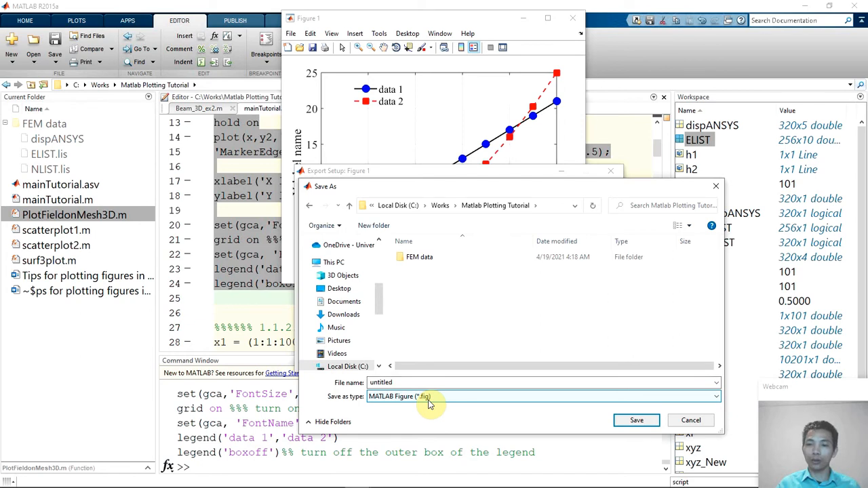
click(428, 382)
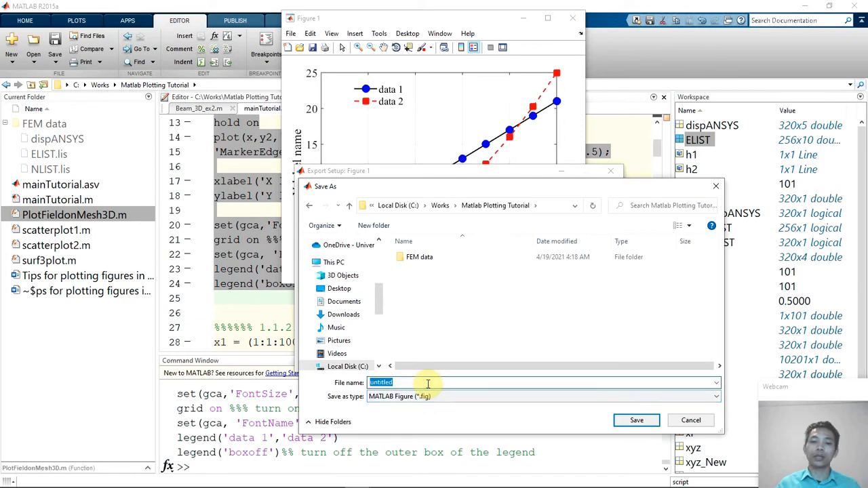
text(pl)
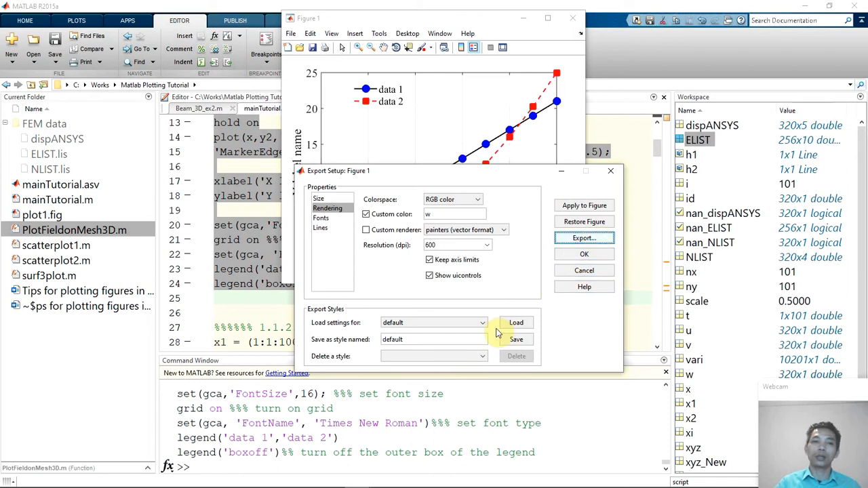
Export plot1 as an uncompressed 600-dpi TIFF and close Export Setup with OK
click(583, 238)
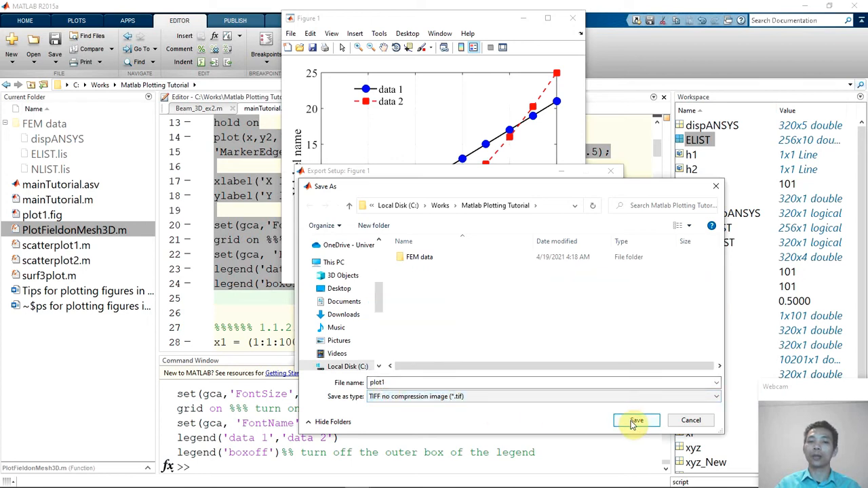
click(636, 420)
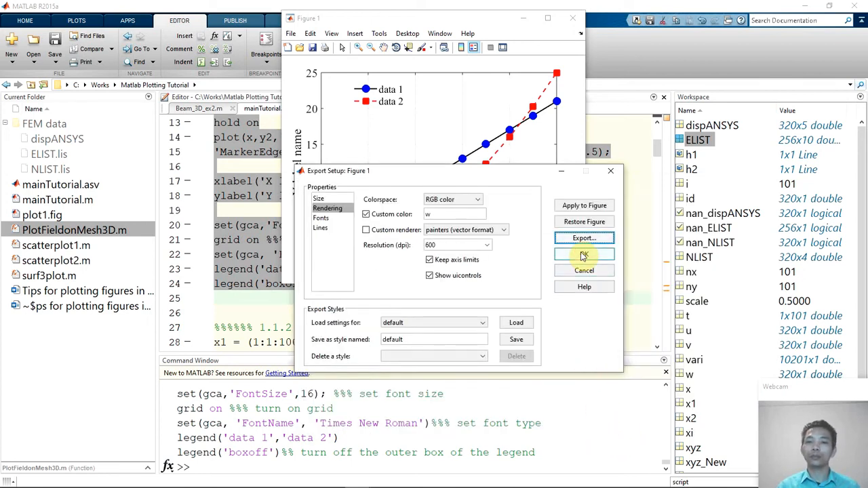
click(584, 254)
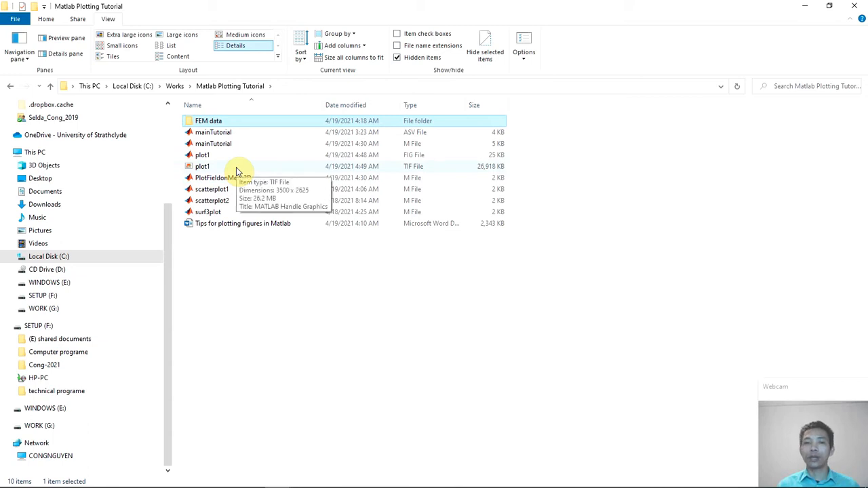
mouse_move(402, 332)
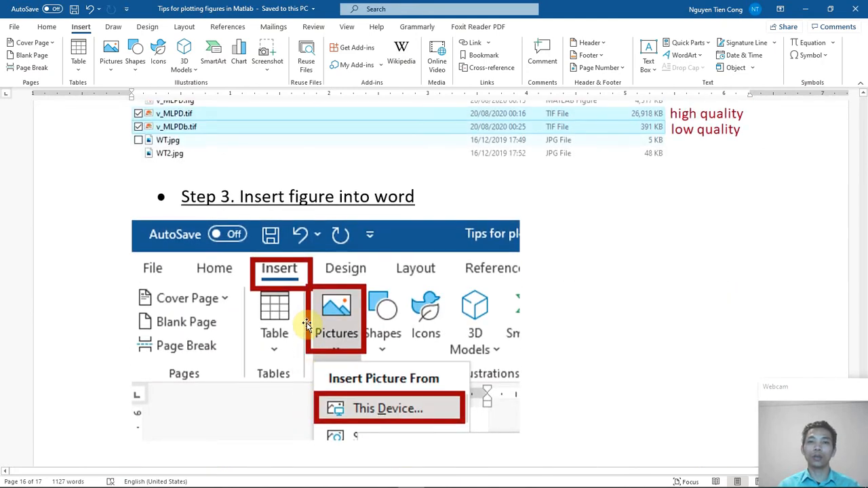
Below Step 3, insert a picture from this device, browsing to C:\Works\Matlab Plotting Tutorial
scroll(down, 3)
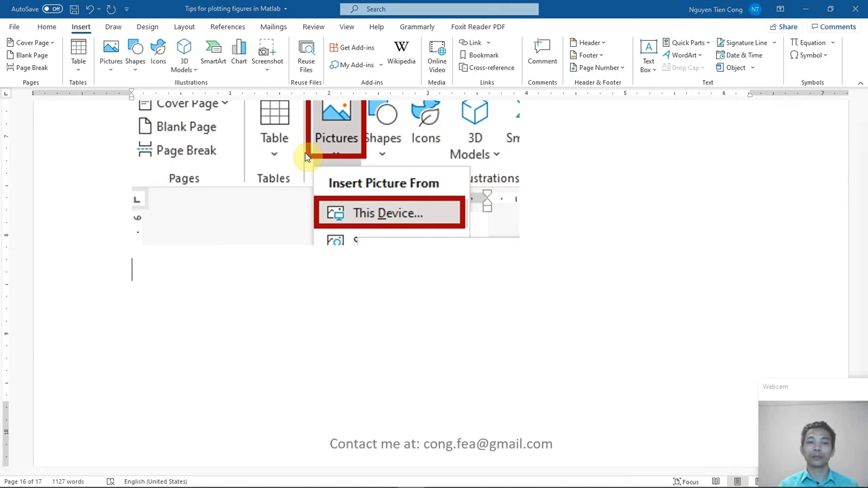
click(388, 212)
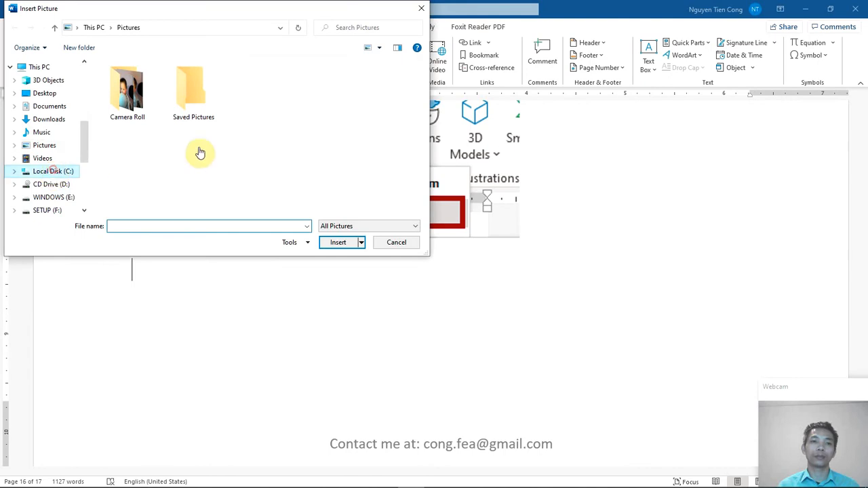
click(53, 171)
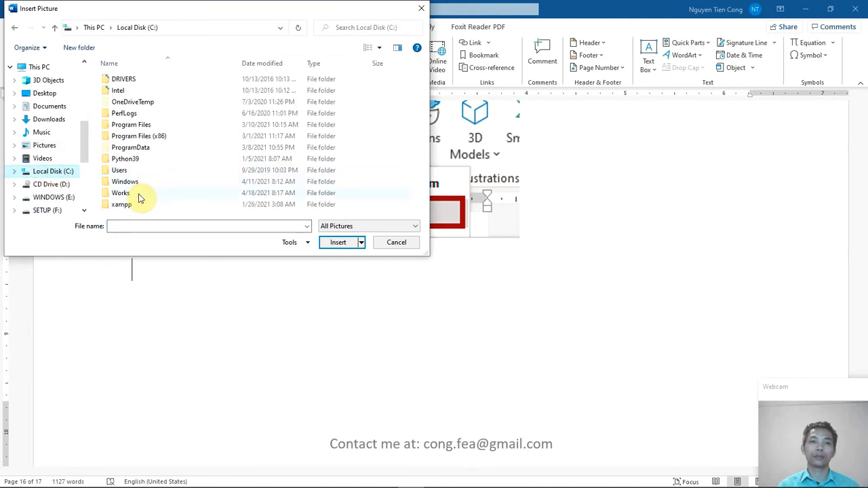
double_click(121, 192)
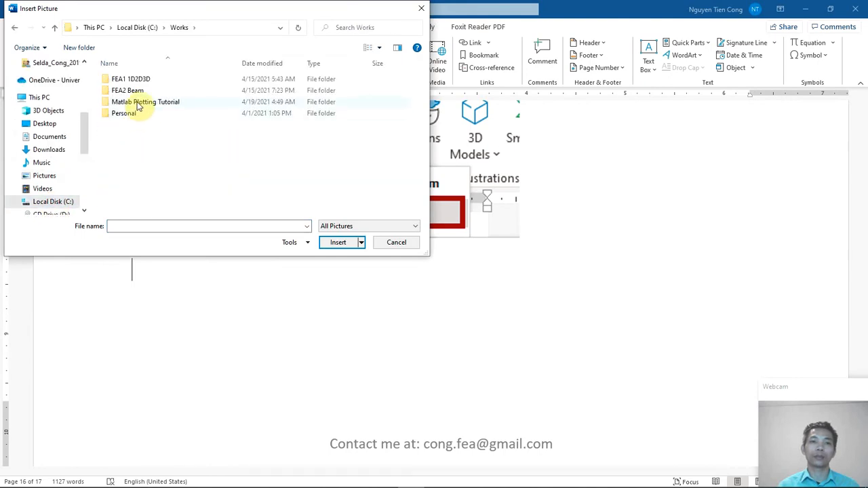
click(144, 101)
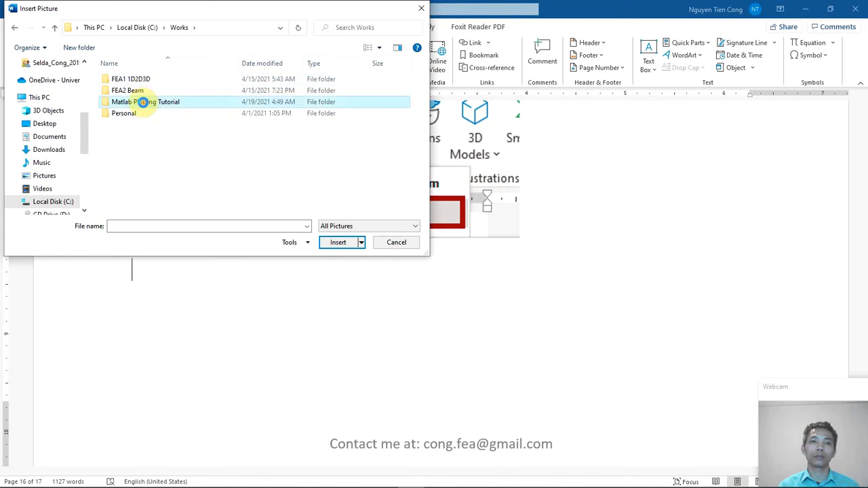
double_click(145, 102)
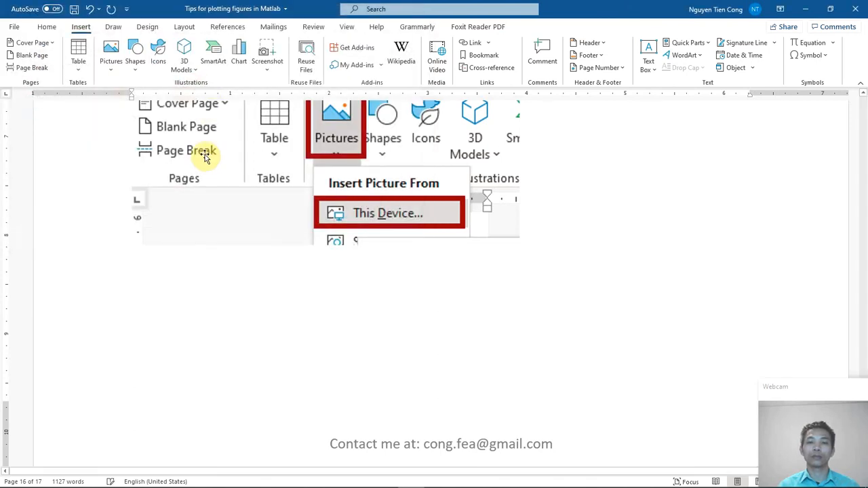
Set the inserted line plot's scale to 70% in Size and Position
click(388, 212)
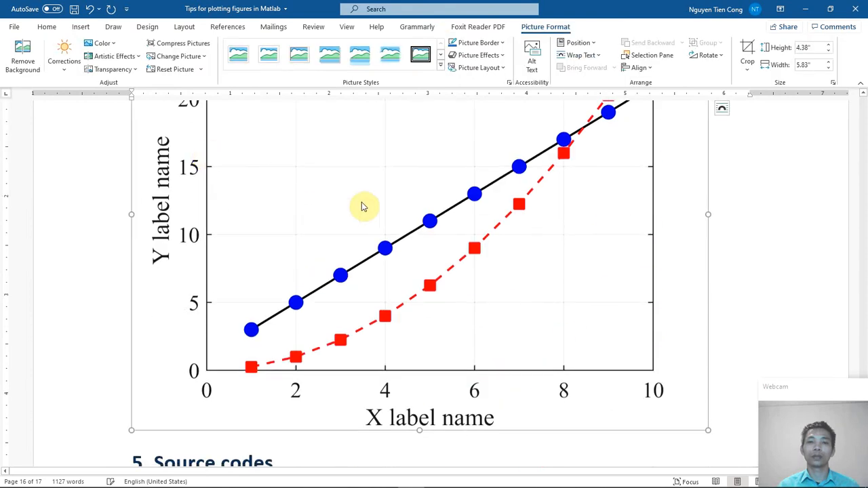
right_click(363, 207)
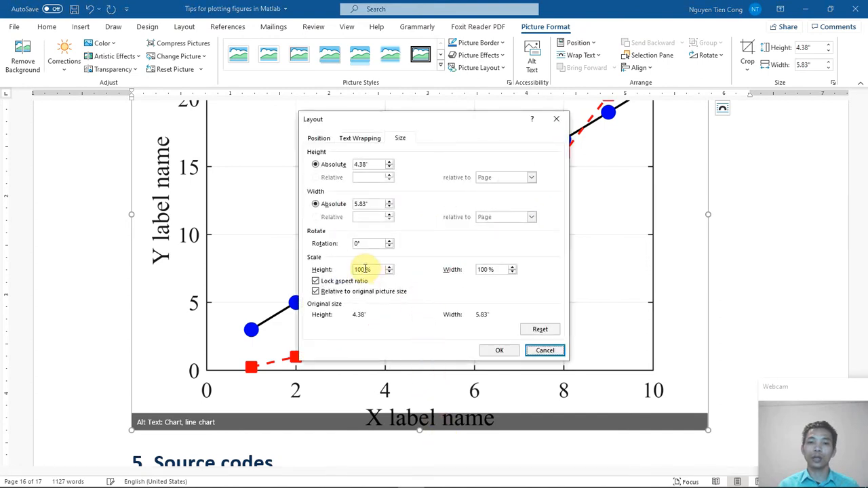
text(70)
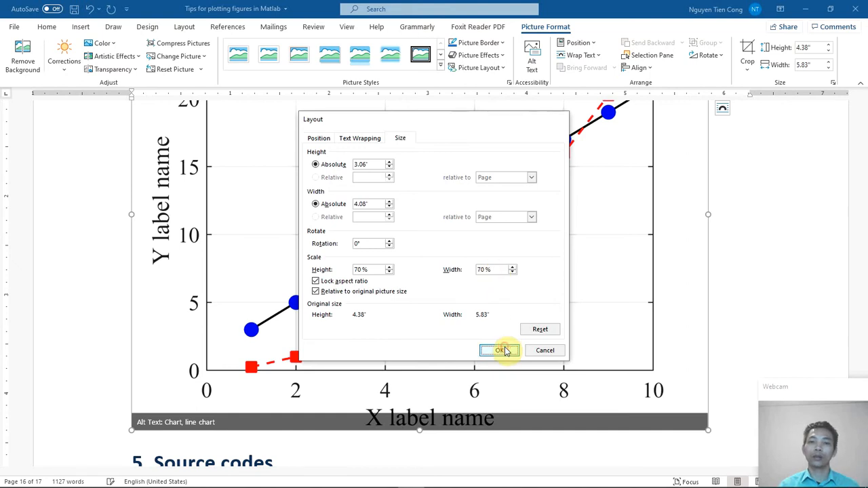
click(500, 350)
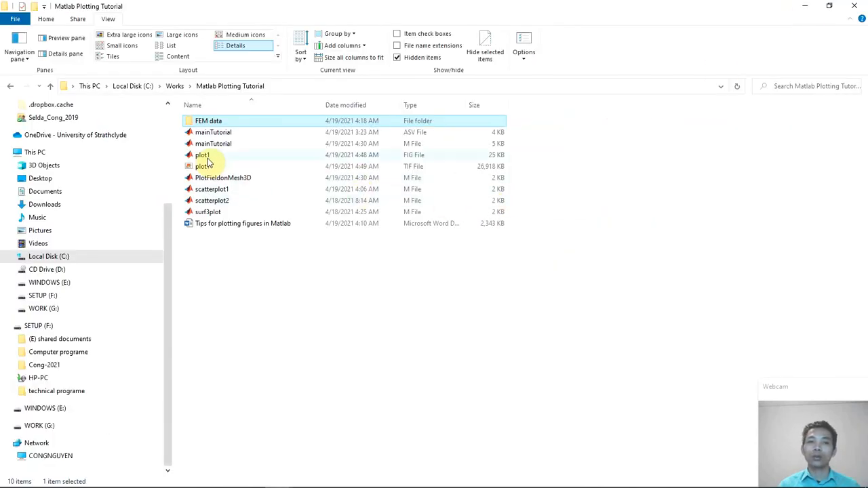
mouse_move(203, 154)
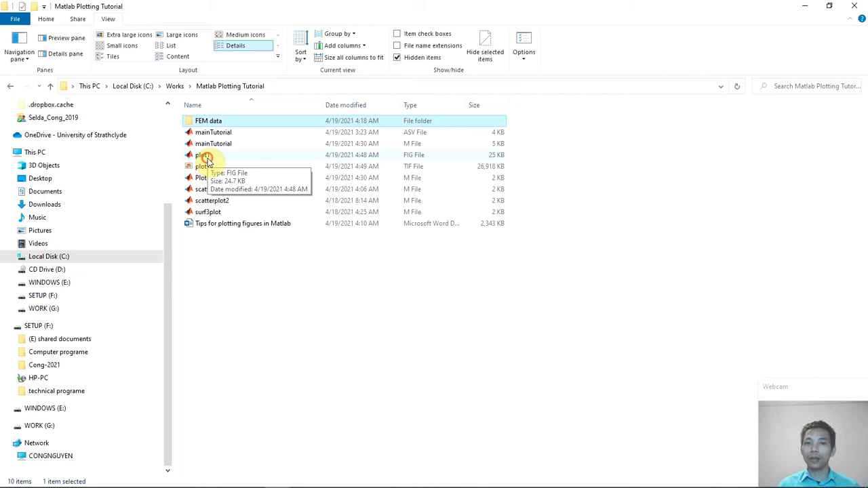
click(202, 155)
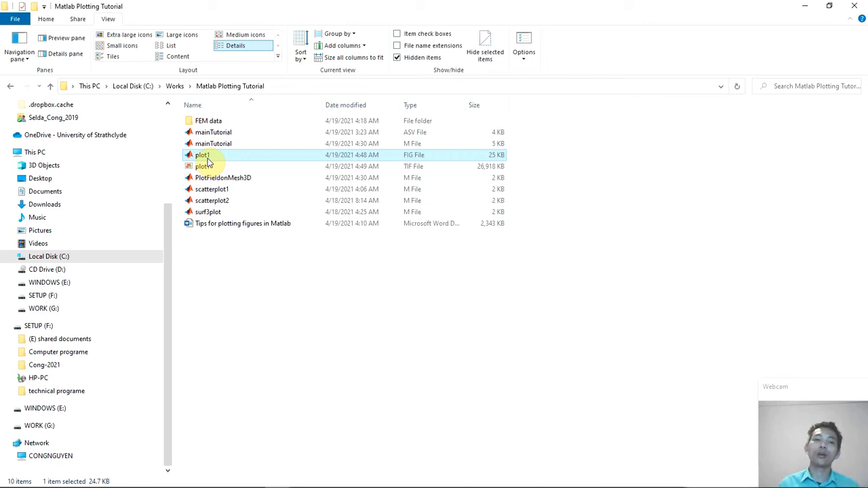
mouse_move(211, 168)
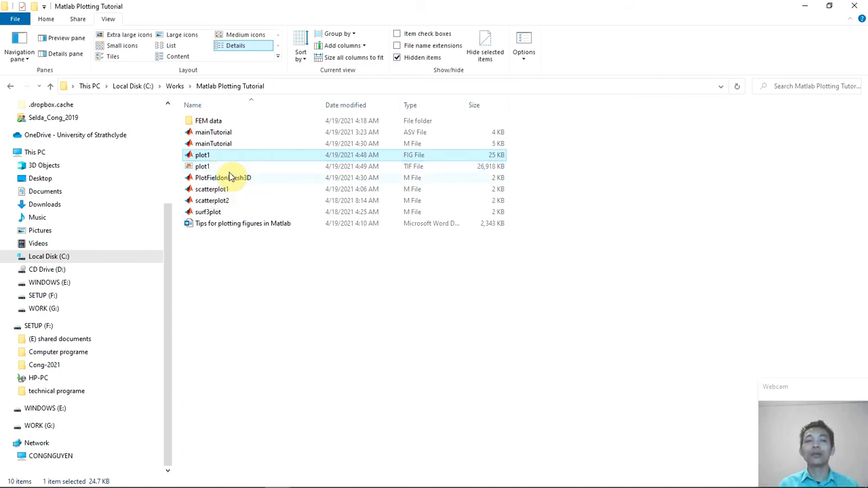
mouse_move(303, 157)
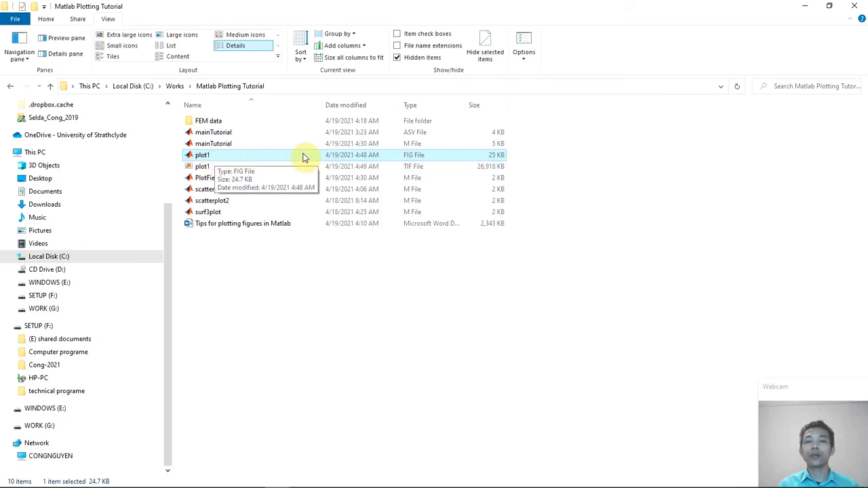
mouse_move(267, 156)
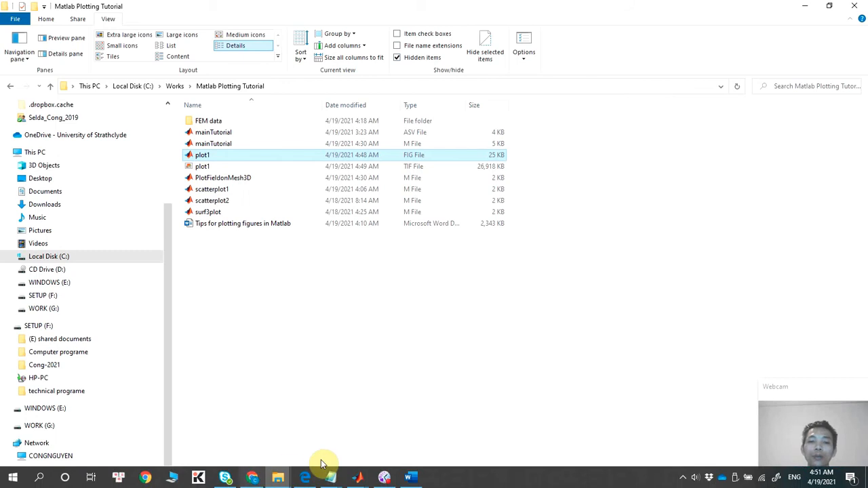
mouse_move(358, 477)
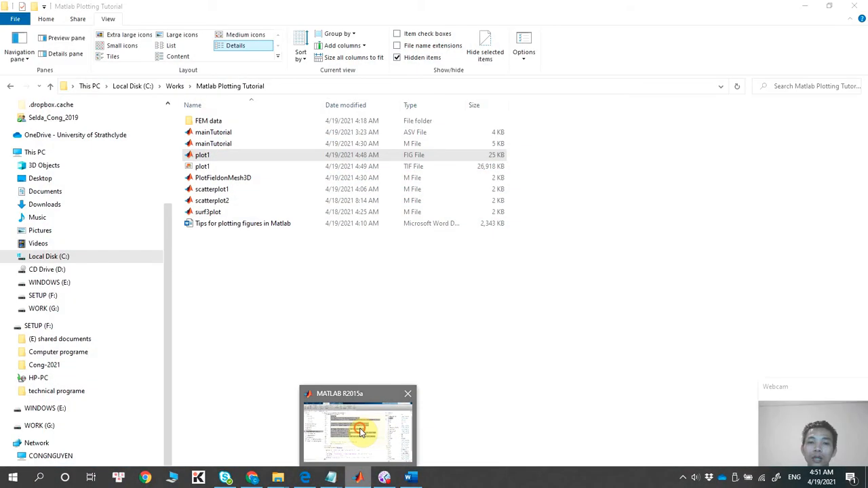
Open and close plot1.fig twice in MATLAB, then show the plot1 files in File Explorer
click(357, 427)
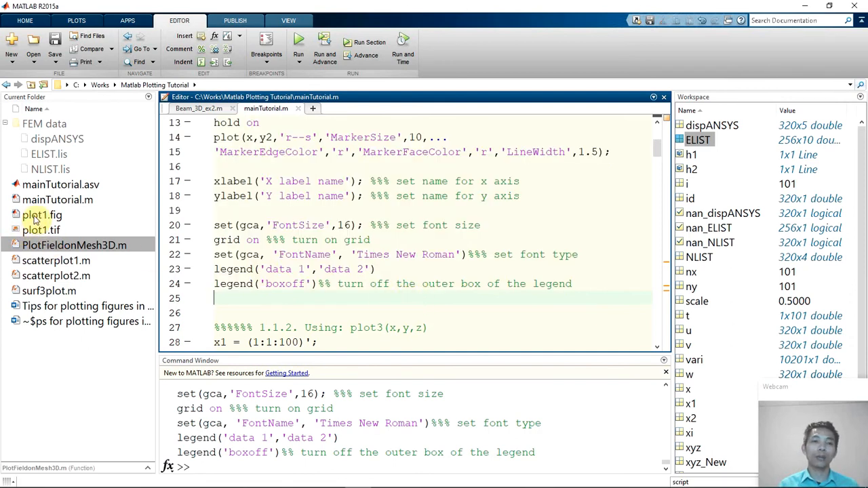
click(42, 214)
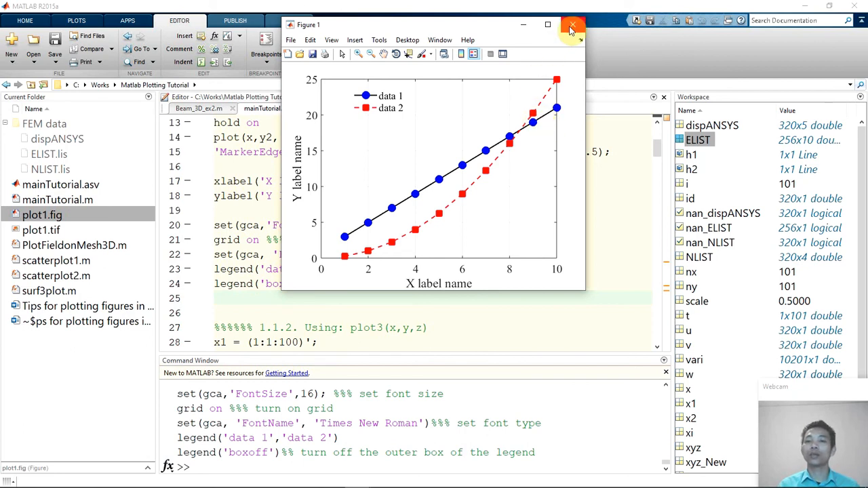
click(573, 25)
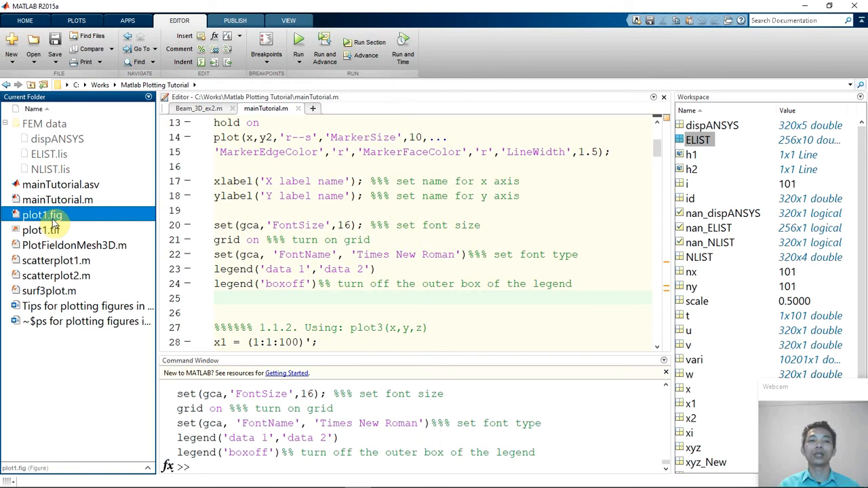
double_click(42, 214)
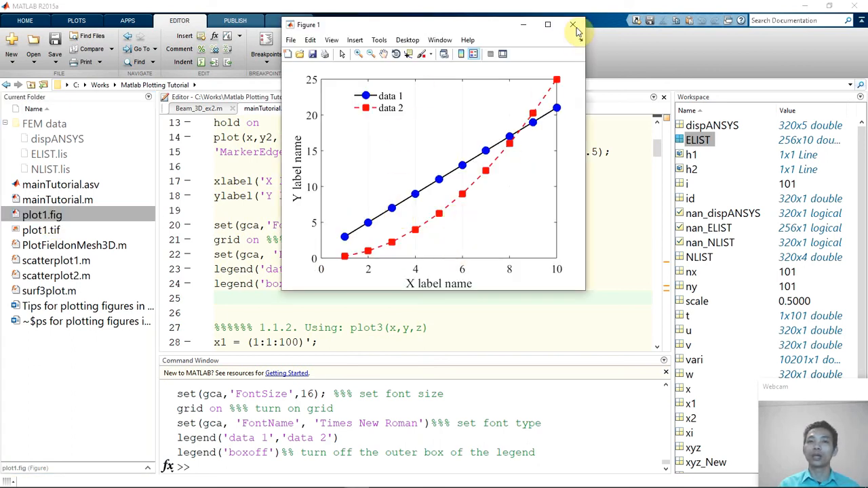
click(573, 25)
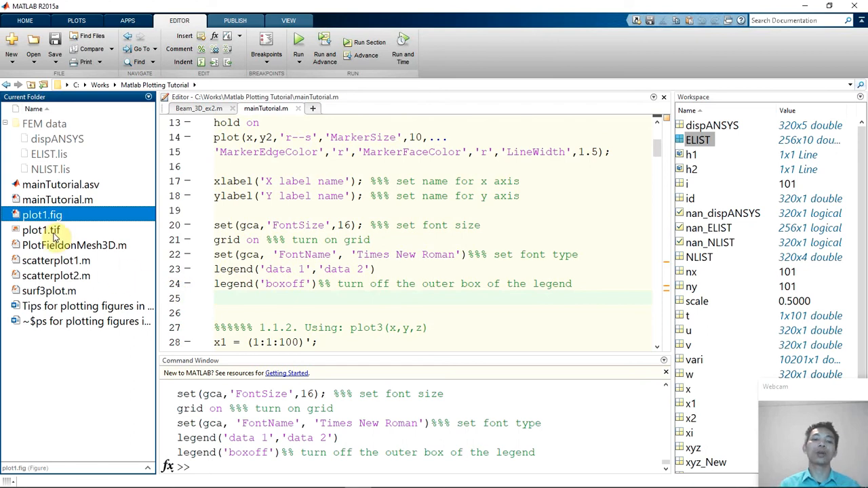
right_click(42, 230)
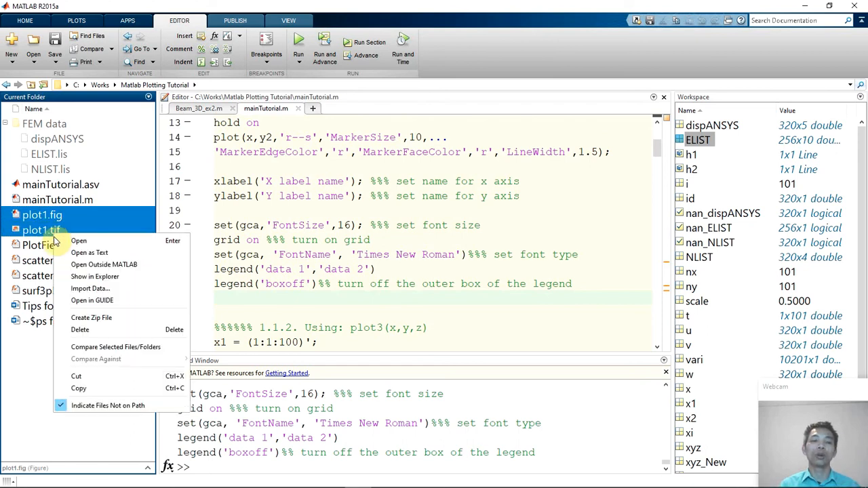
mouse_move(92, 311)
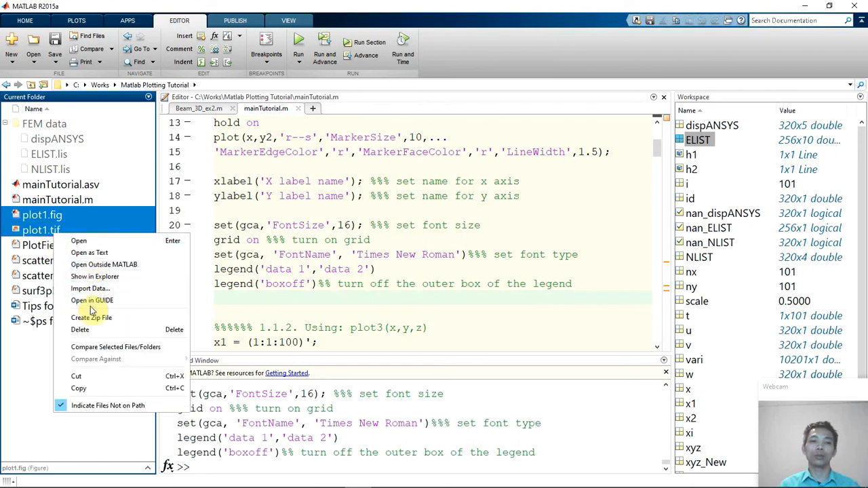
mouse_move(95, 276)
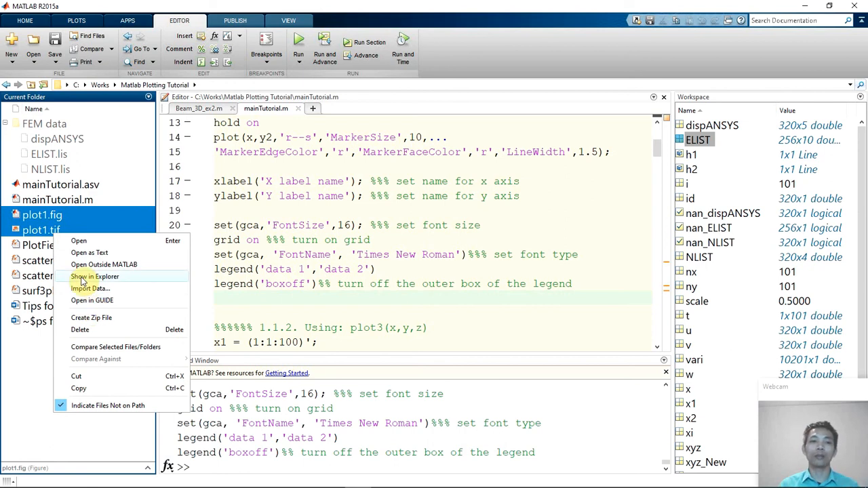
click(94, 276)
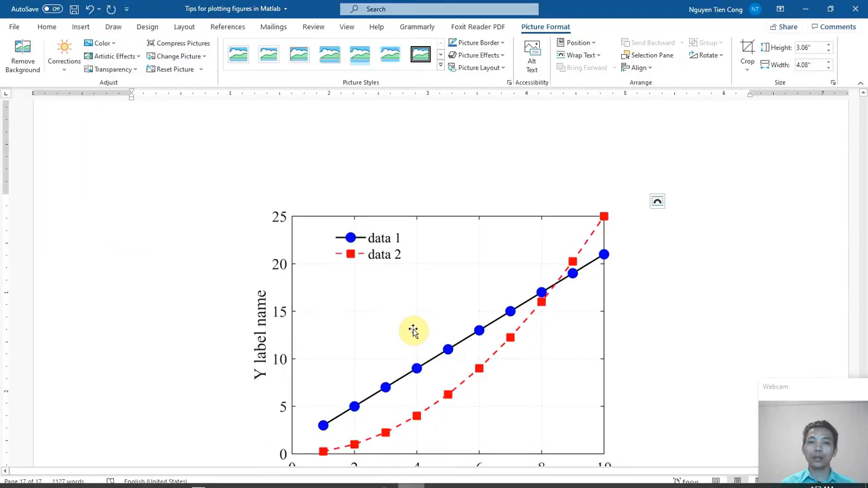
Type 'Here is an example that I did in the tutorial:' on the empty line above the plot
scroll(down, 3)
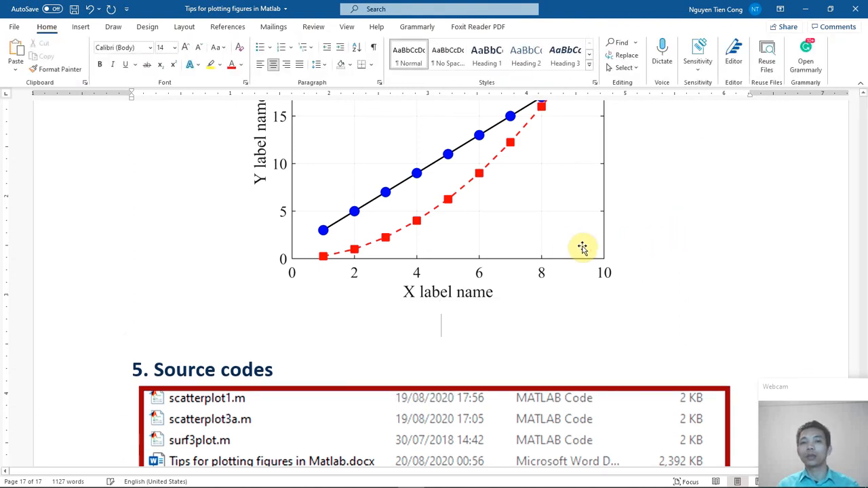
click(336, 108)
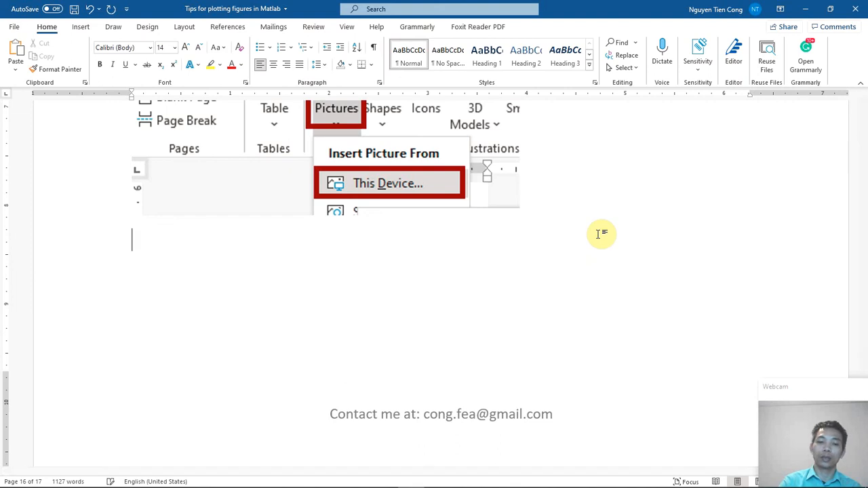
text(H)
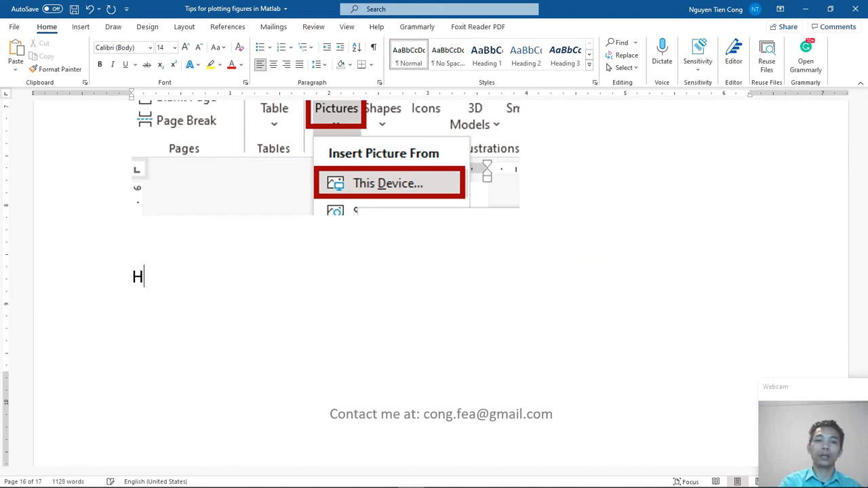
text(ere is an)
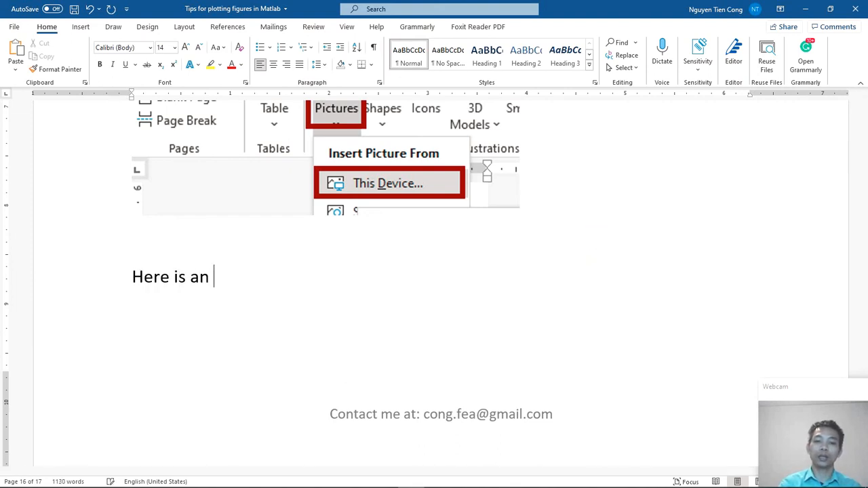
text(example)
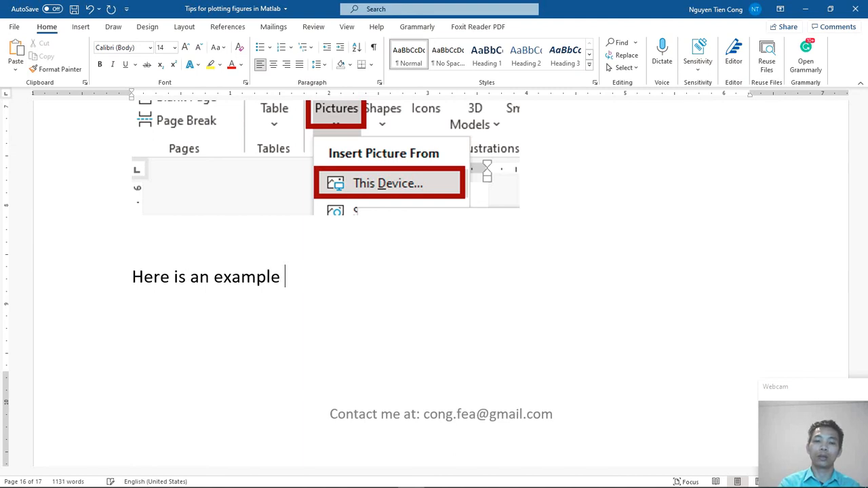
text(that I d)
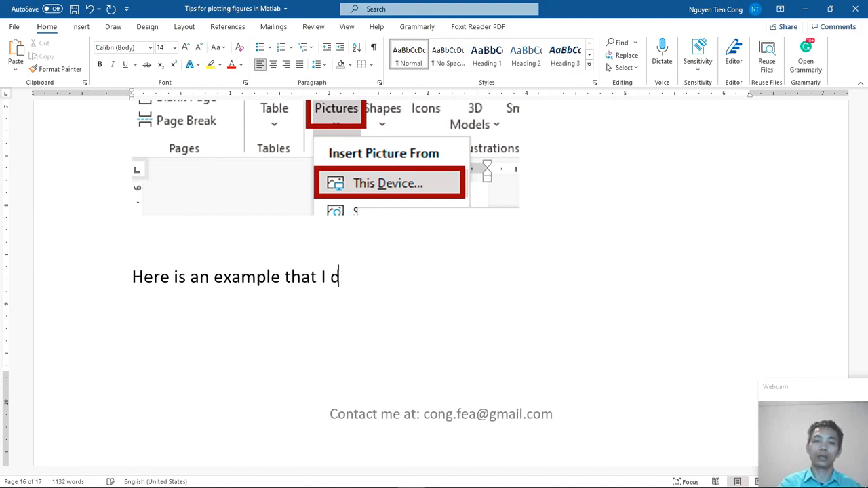
text(id in the)
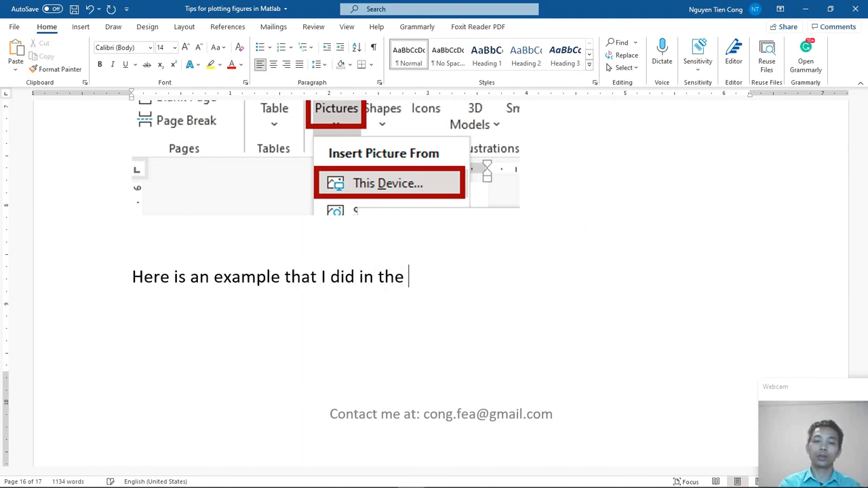
text(tutorial:)
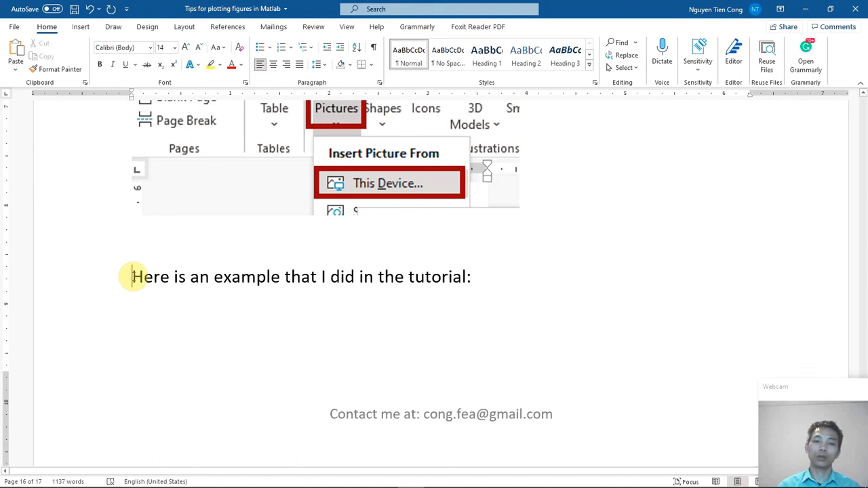
click(387, 183)
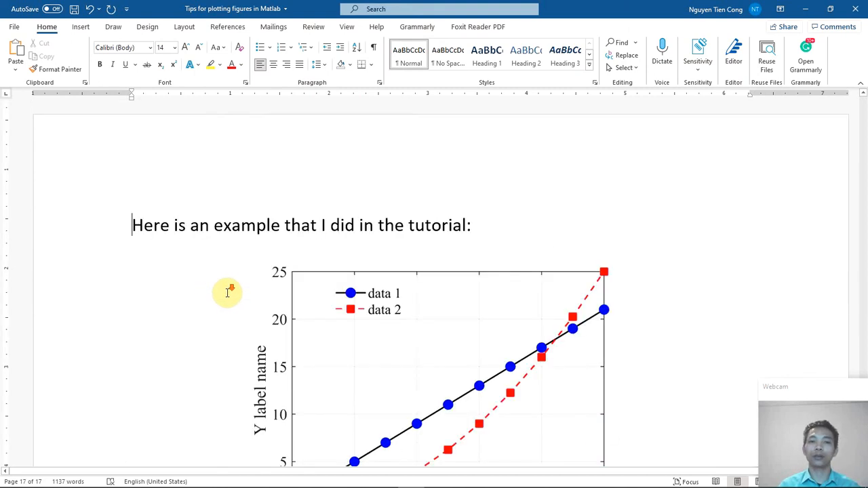
scroll(down, 3)
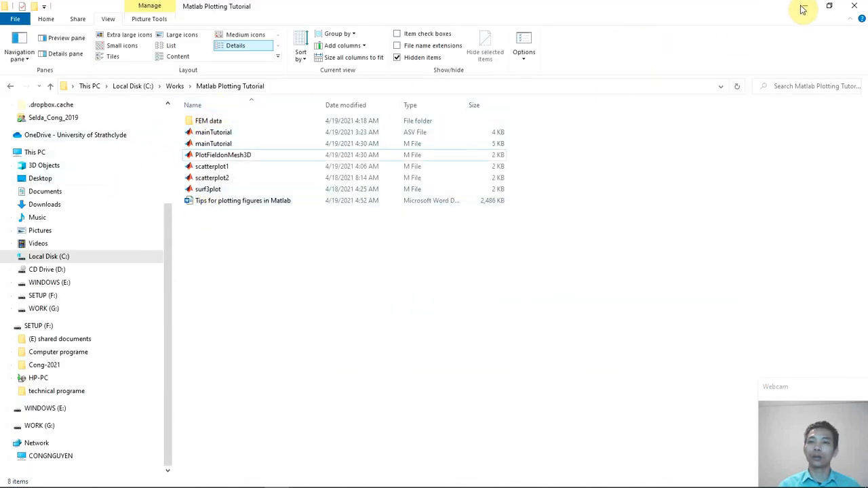
click(224, 154)
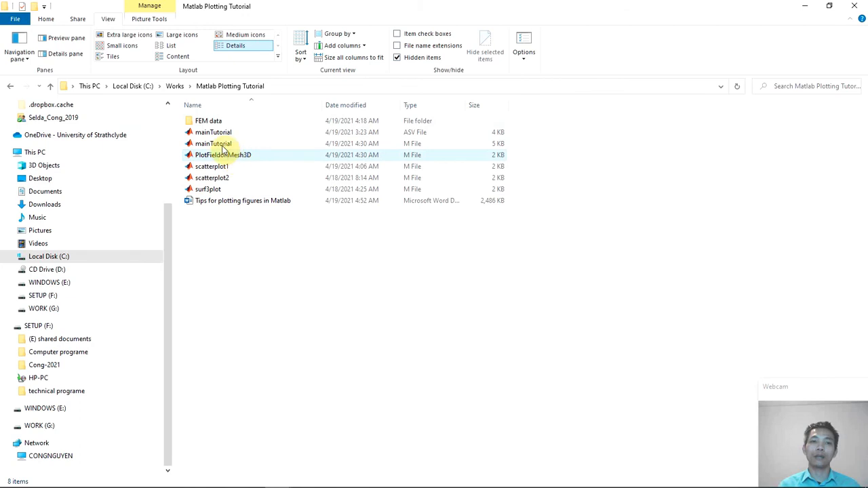
click(208, 121)
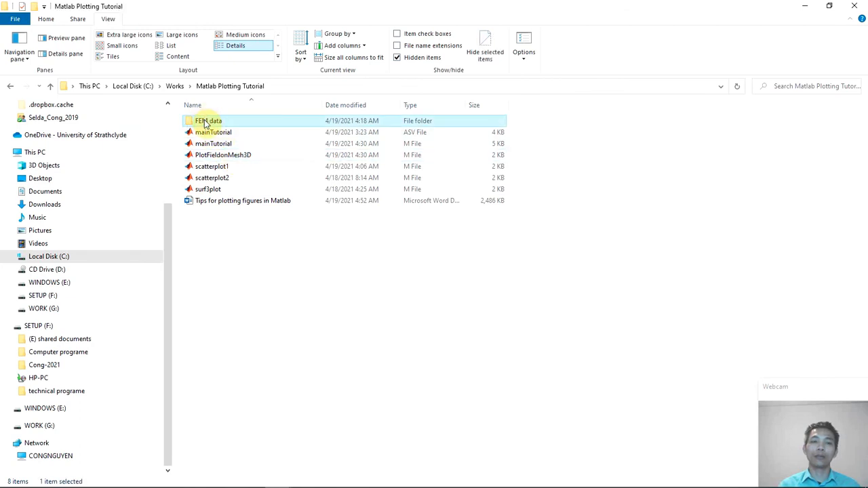
double_click(208, 120)
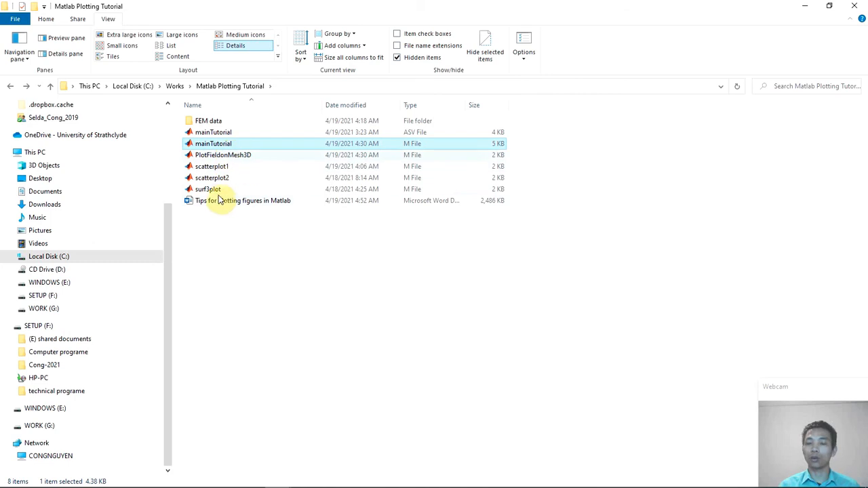
click(242, 200)
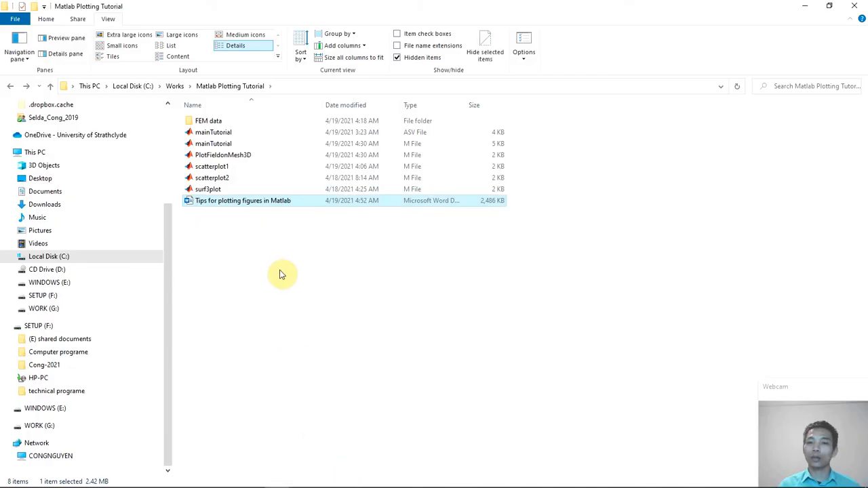
mouse_move(341, 362)
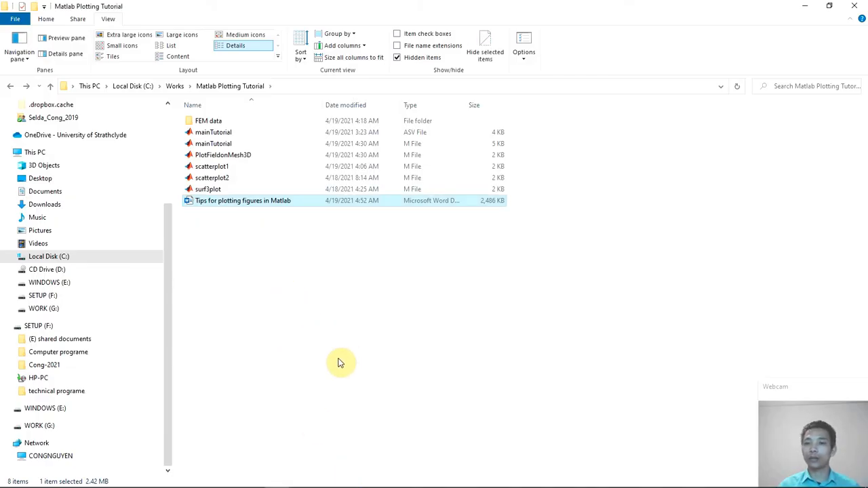